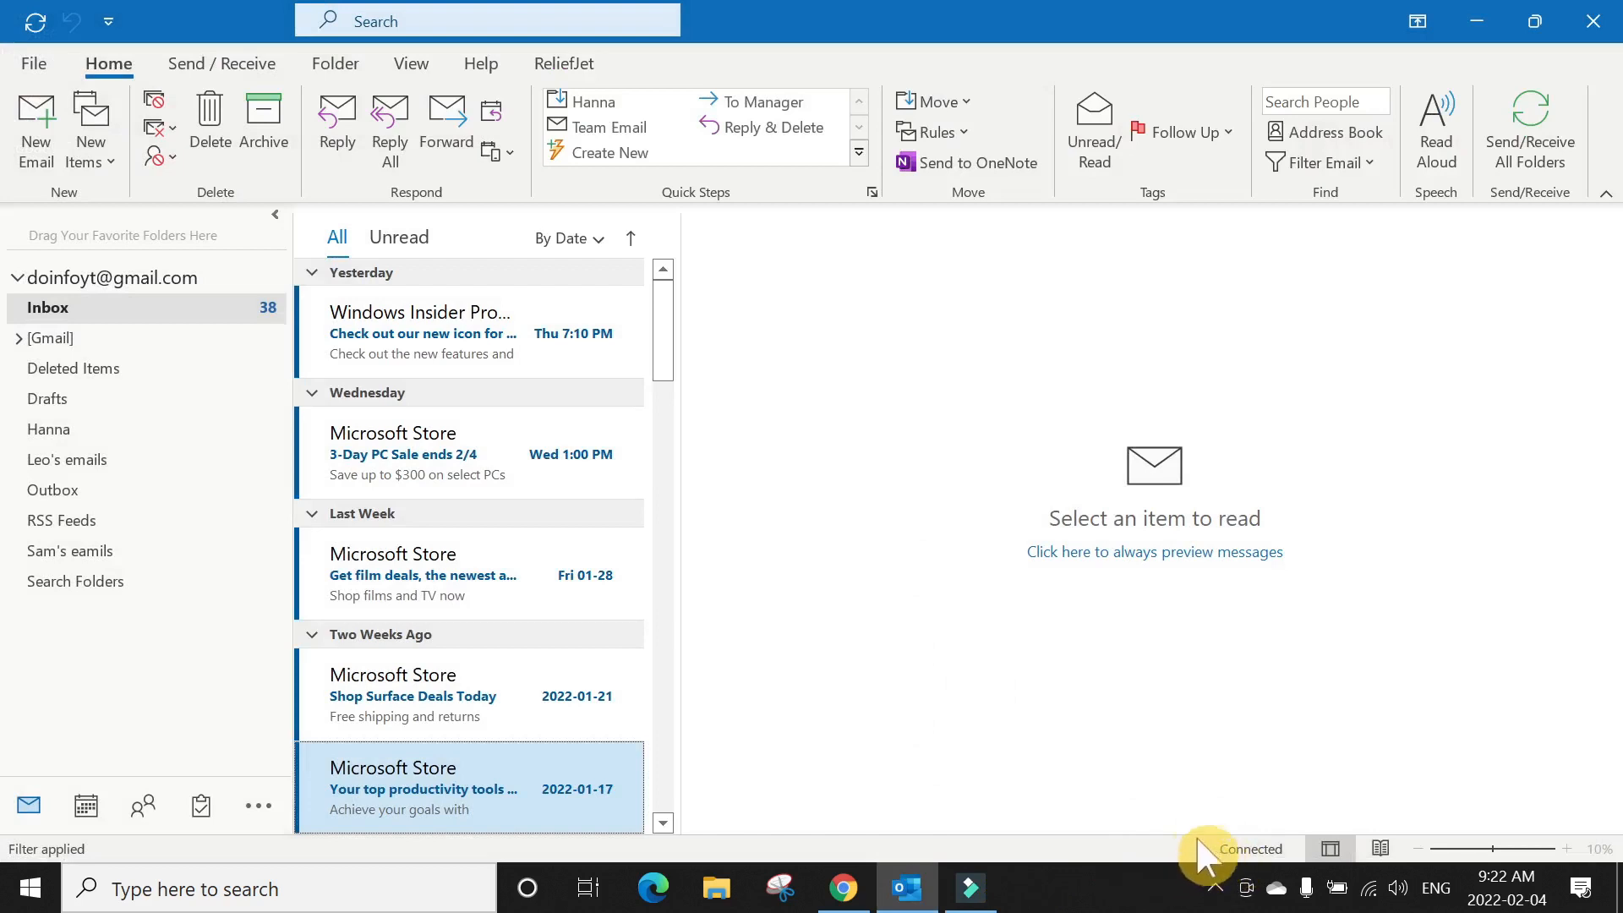
{"action": "mouse_move", "coordinate": [1056, 711]}
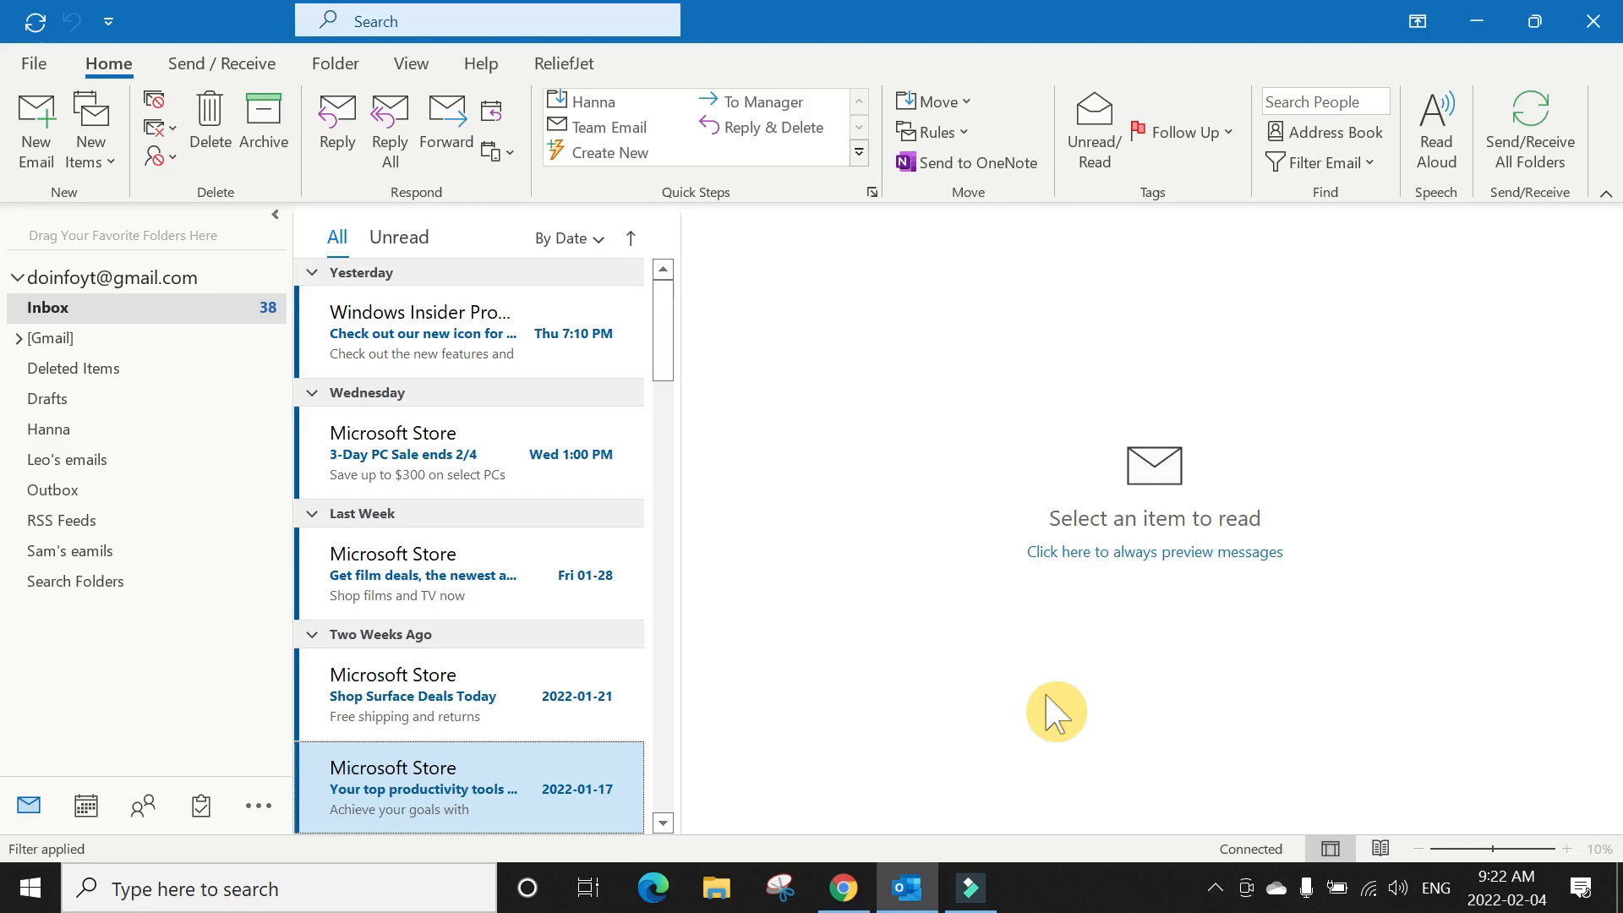
{"action": "mouse_move", "coordinate": [1000, 705]}
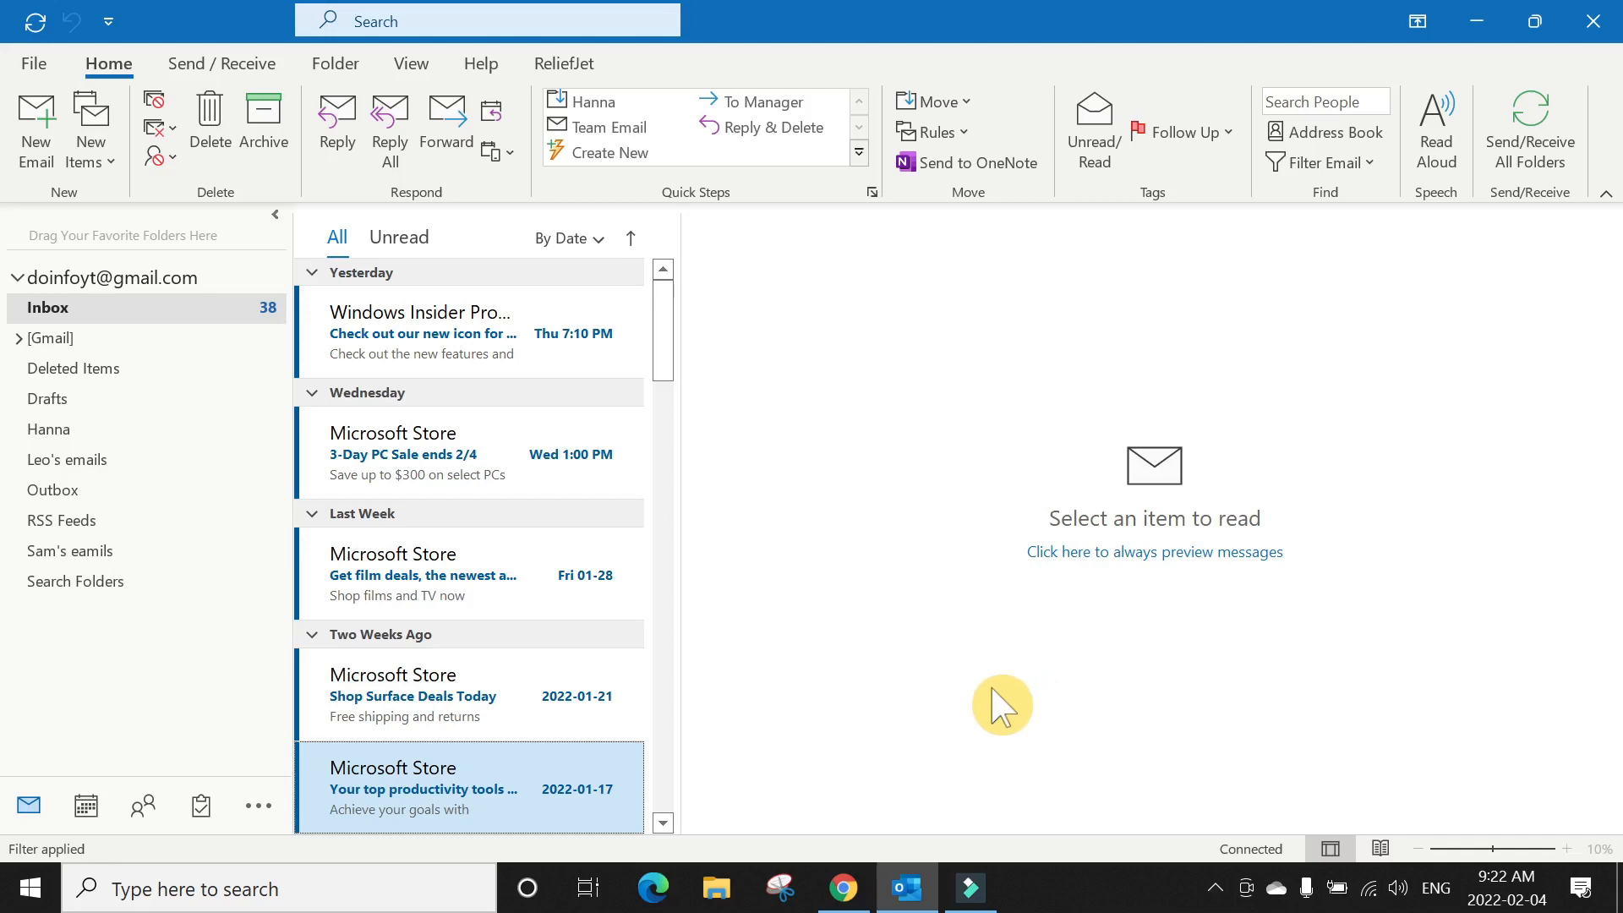
{"action": "mouse_move", "coordinate": [903, 542]}
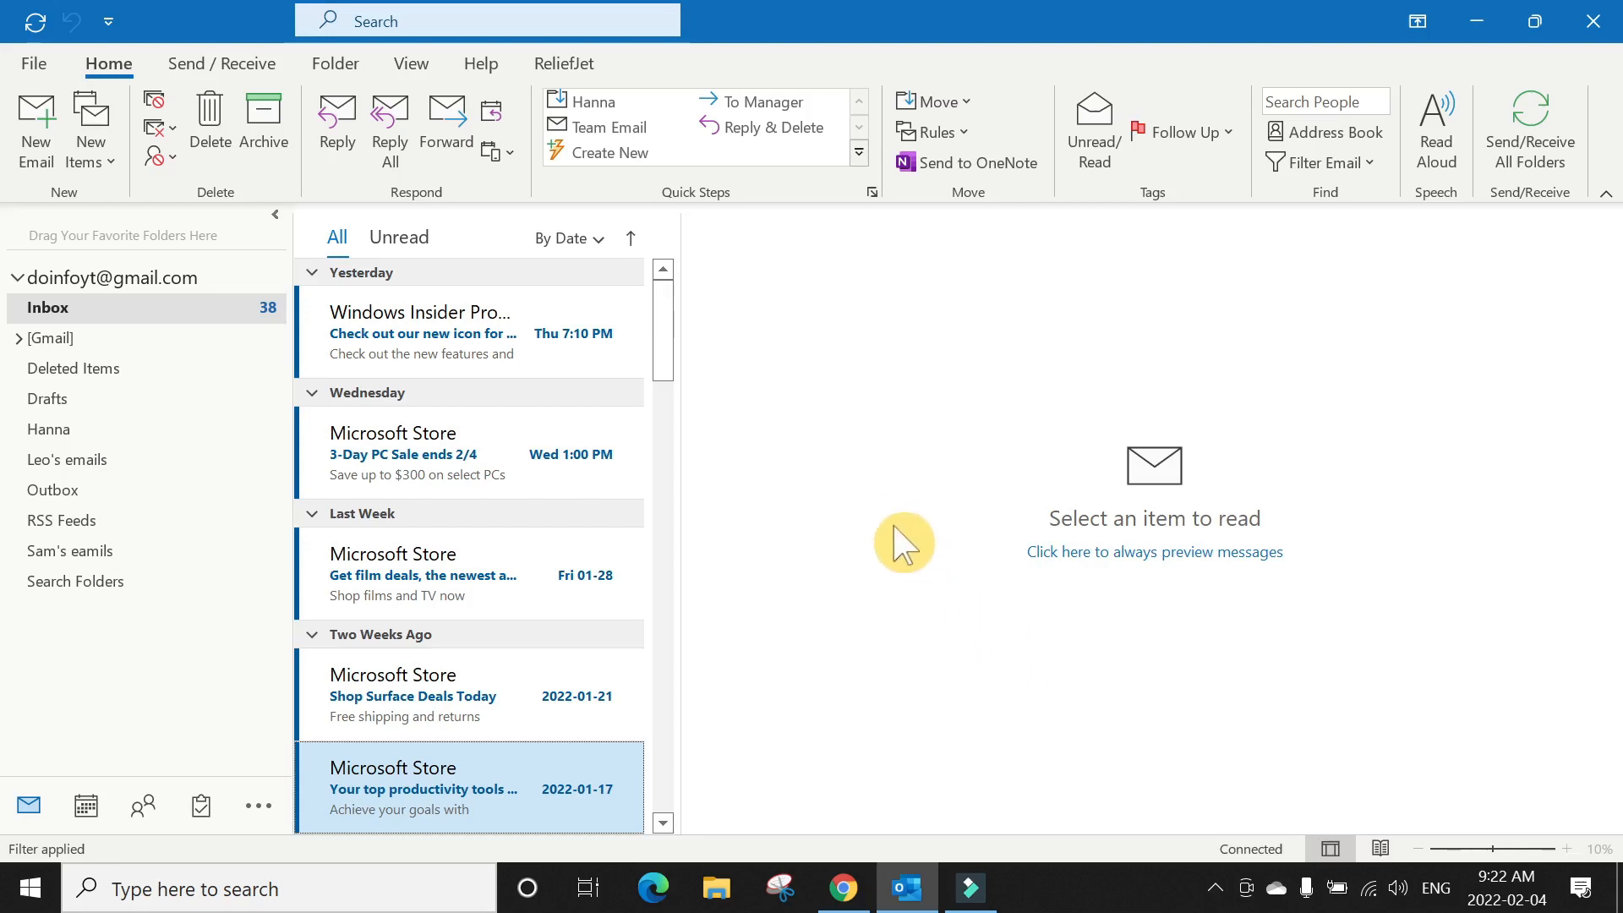
{"action": "mouse_move", "coordinate": [893, 531]}
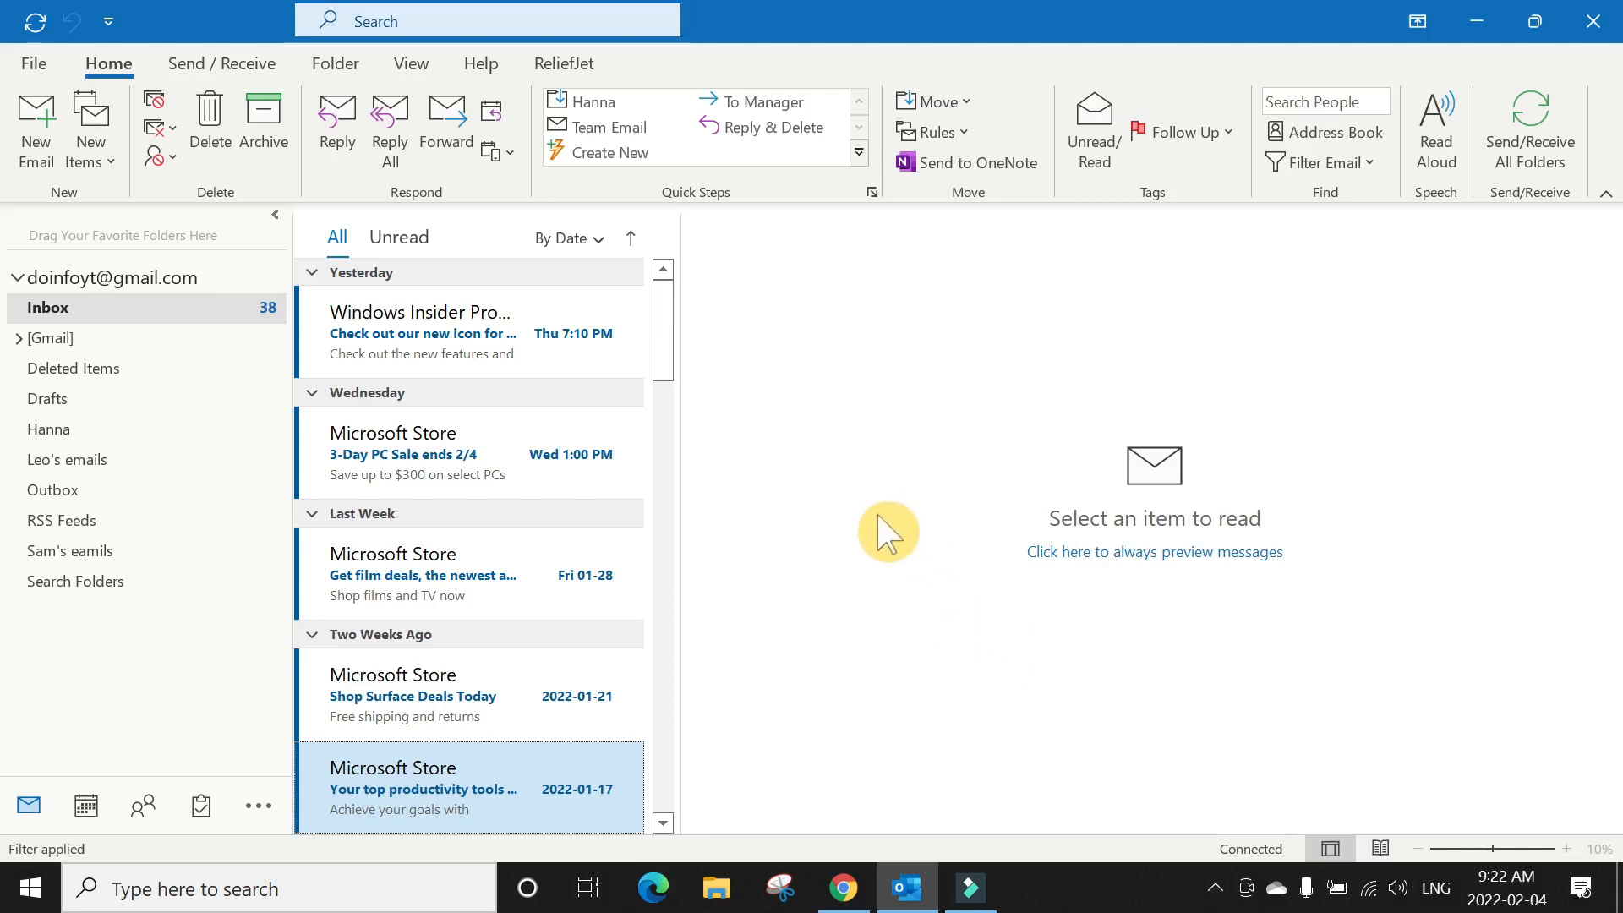
{"action": "mouse_move", "coordinate": [1200, 189]}
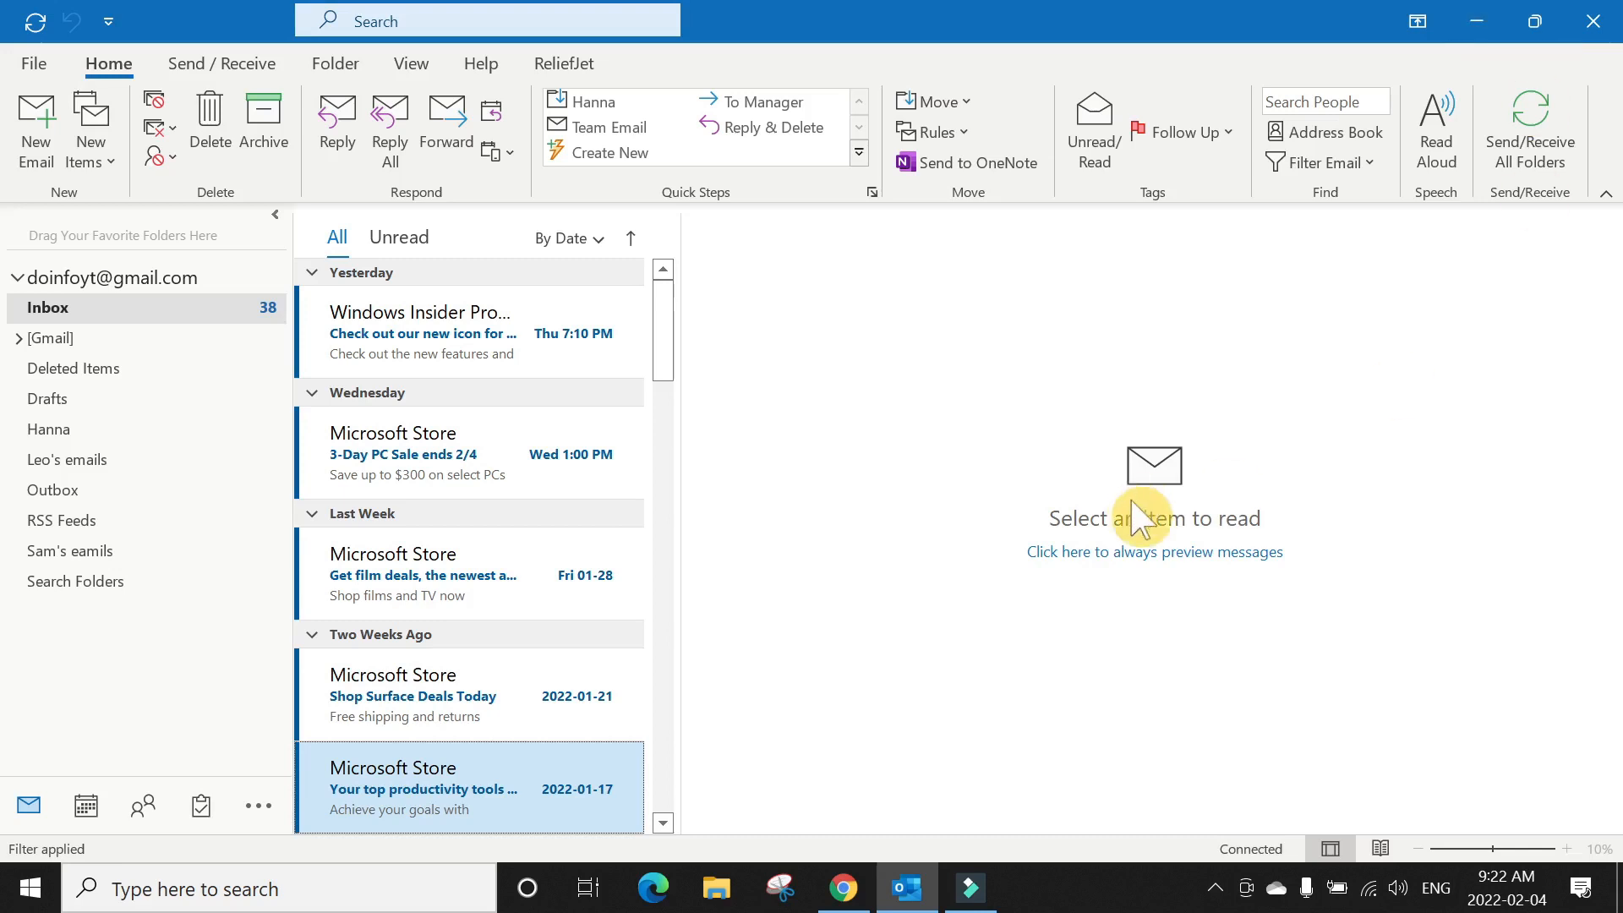
{"action": "mouse_move", "coordinate": [889, 458]}
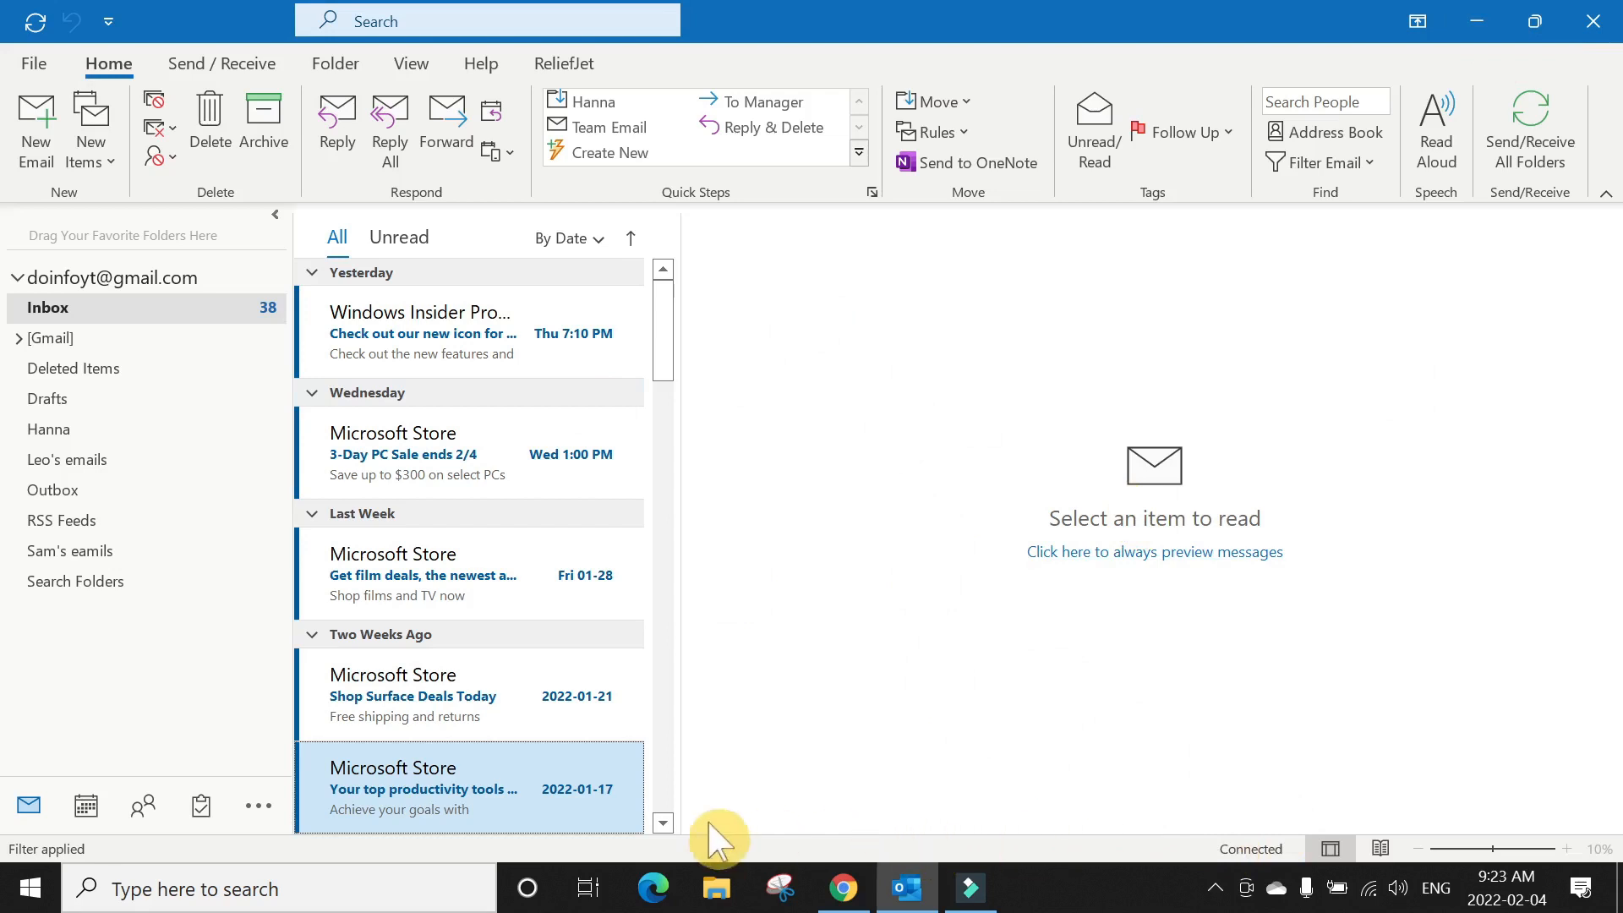
{"action": "mouse_move", "coordinate": [1216, 880]}
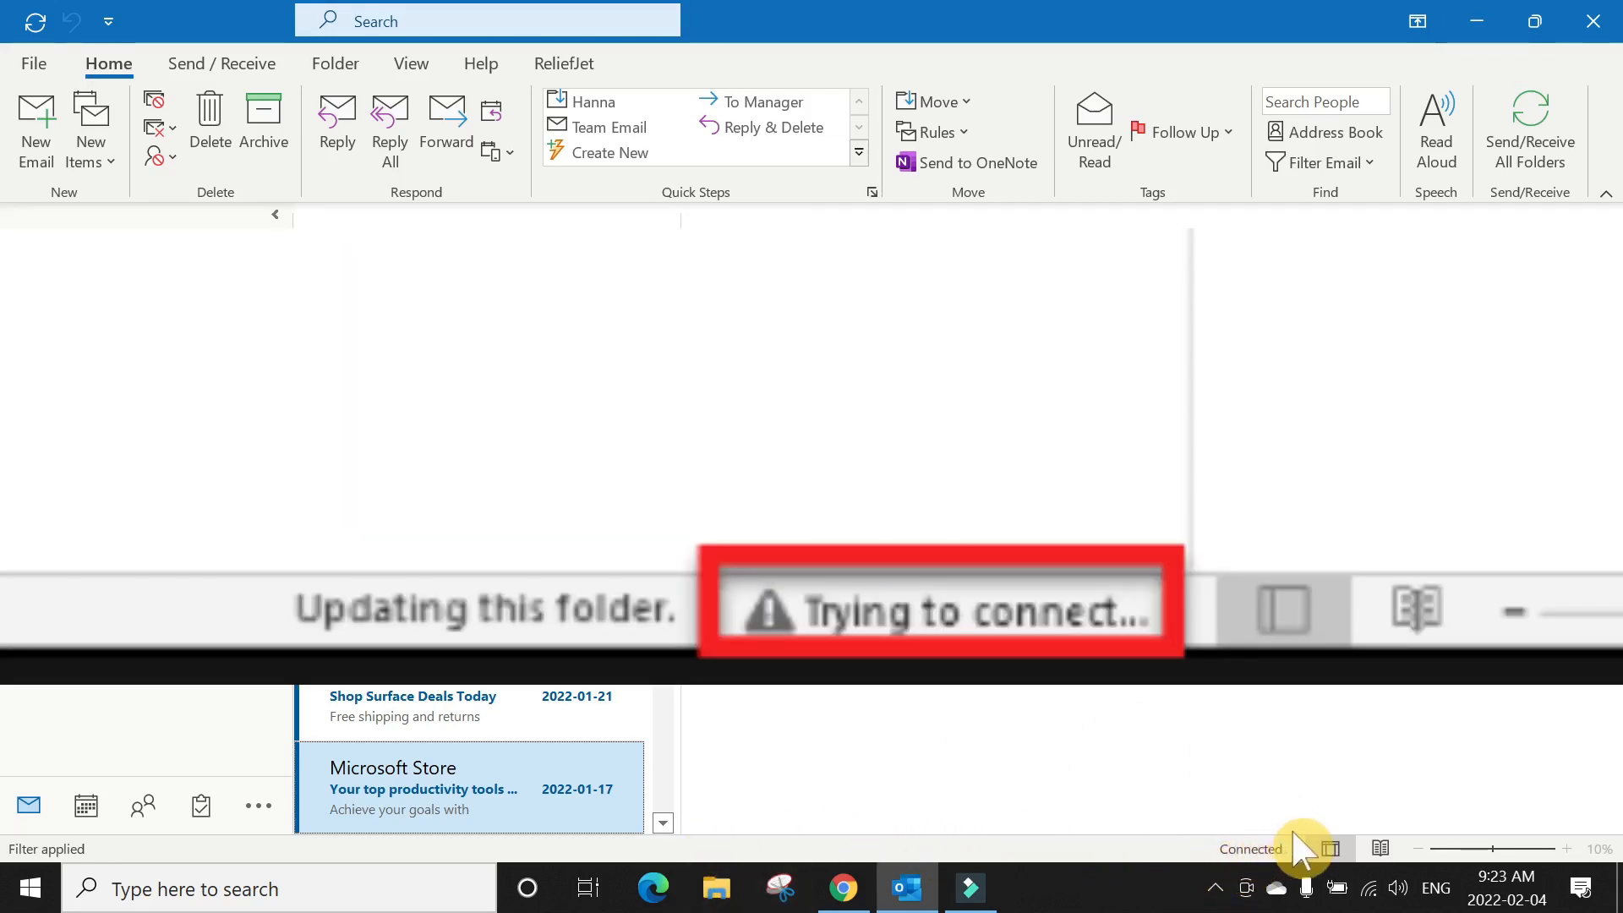
{"action": "mouse_move", "coordinate": [1148, 844]}
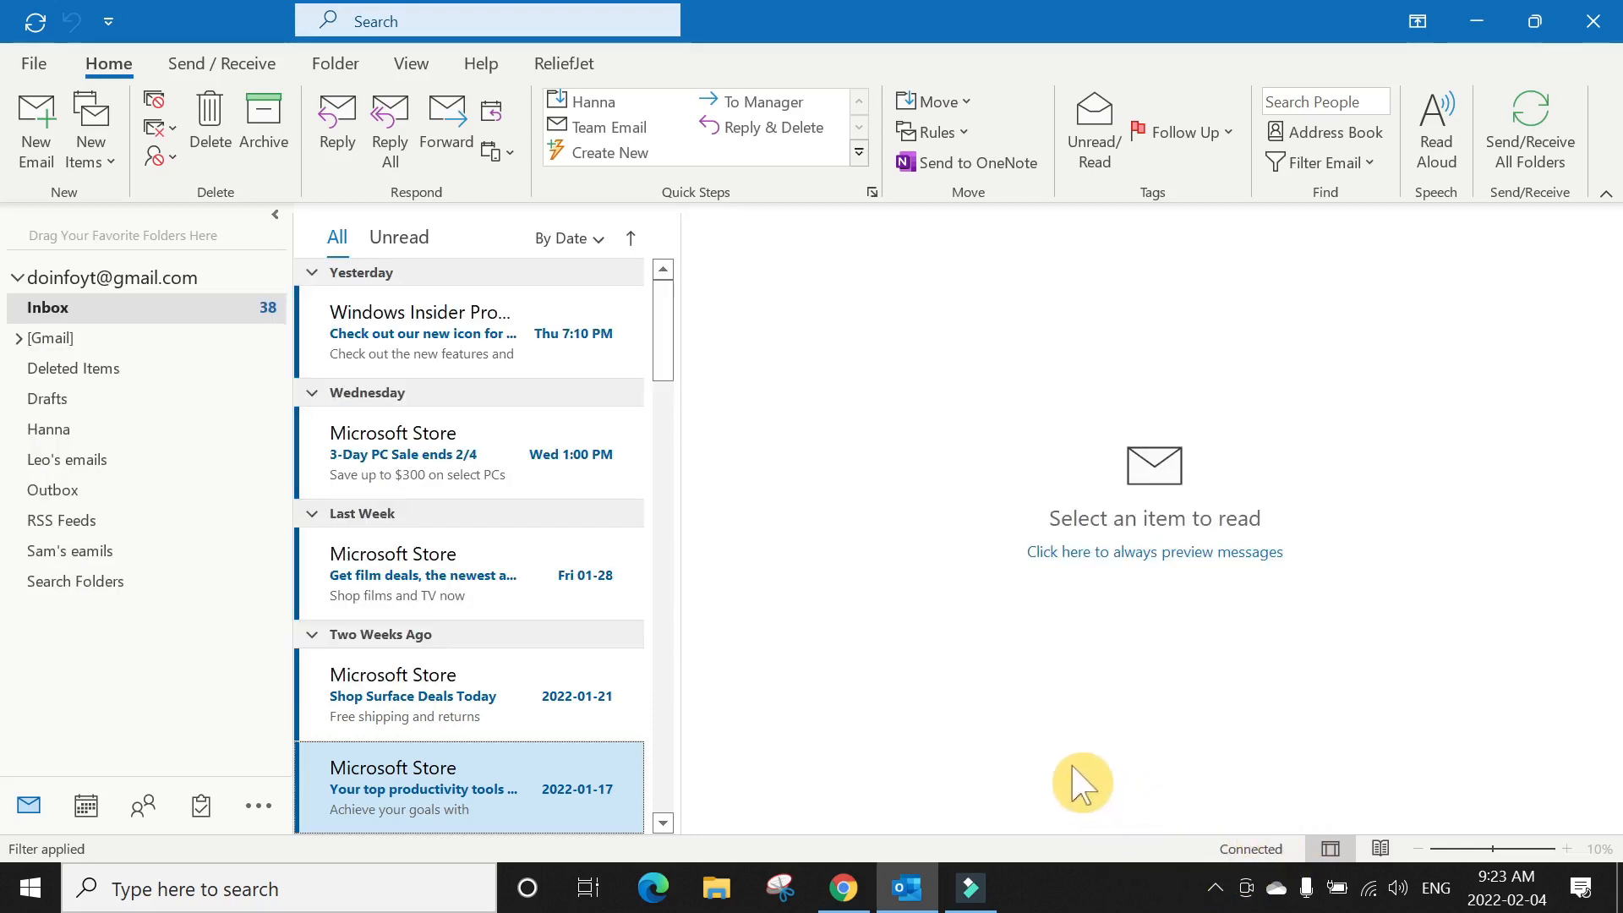
{"action": "mouse_move", "coordinate": [1129, 806]}
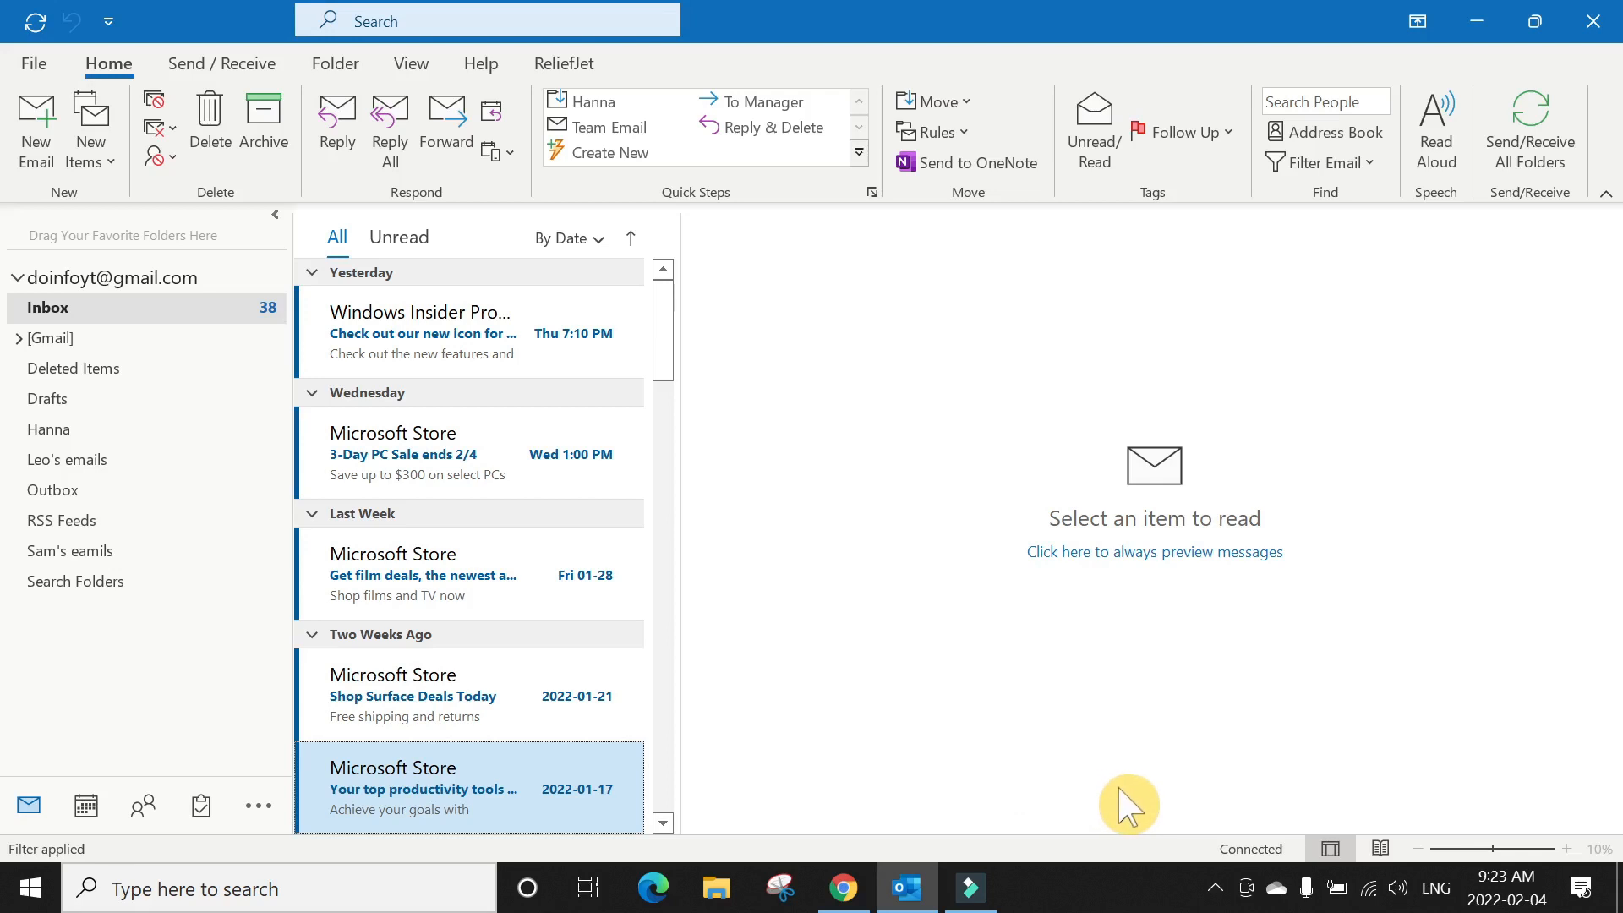
{"action": "mouse_move", "coordinate": [1094, 793]}
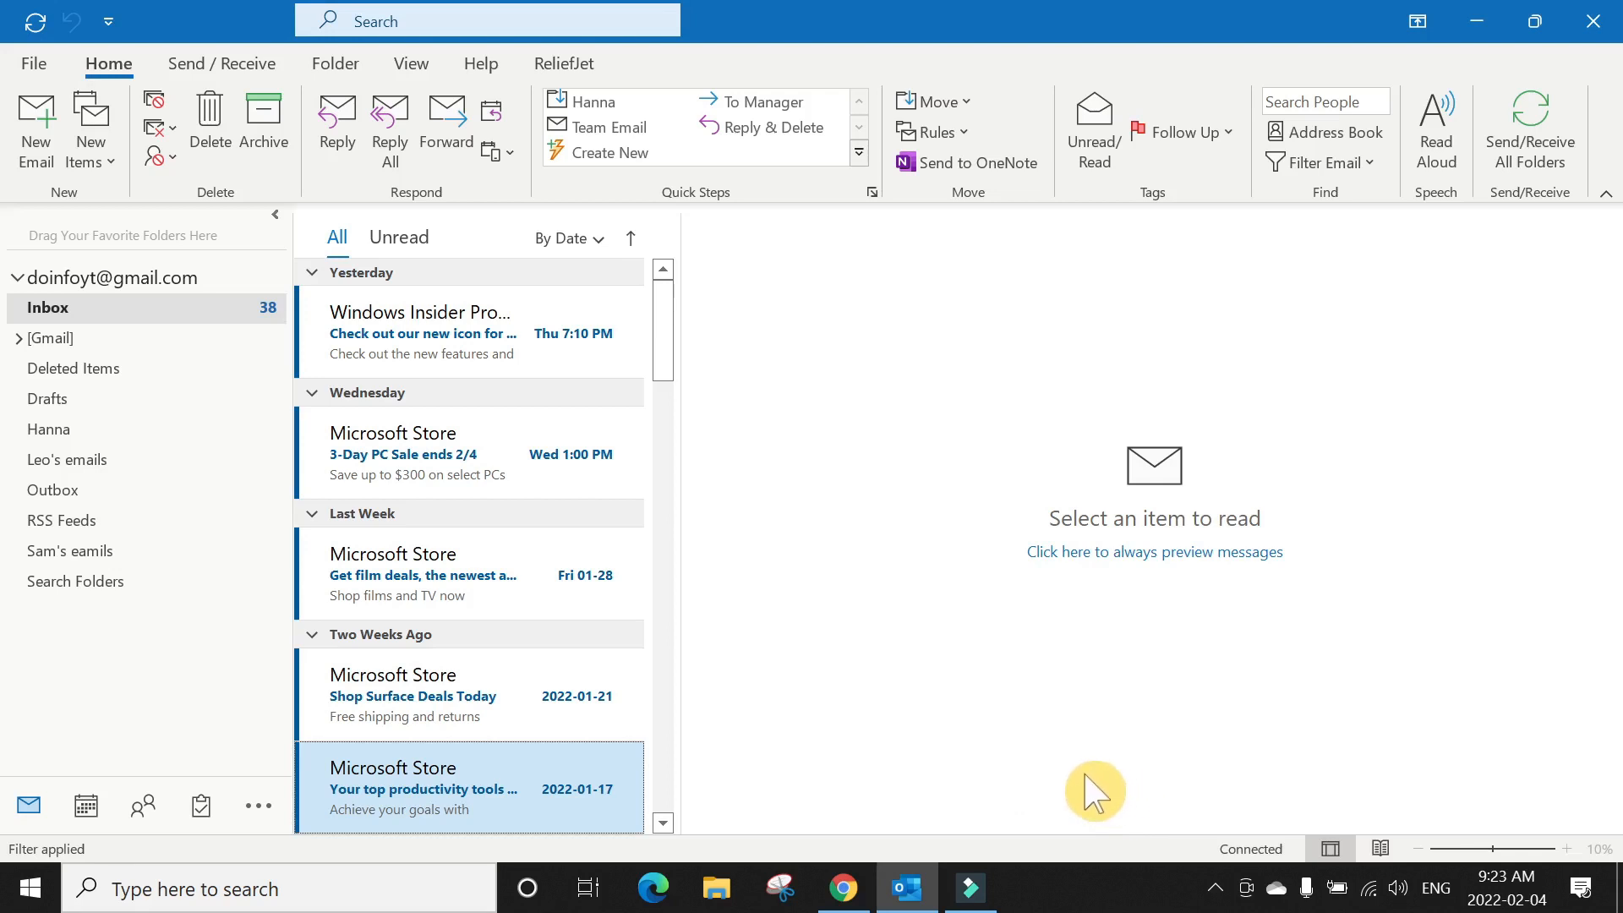
{"action": "mouse_move", "coordinate": [859, 610]}
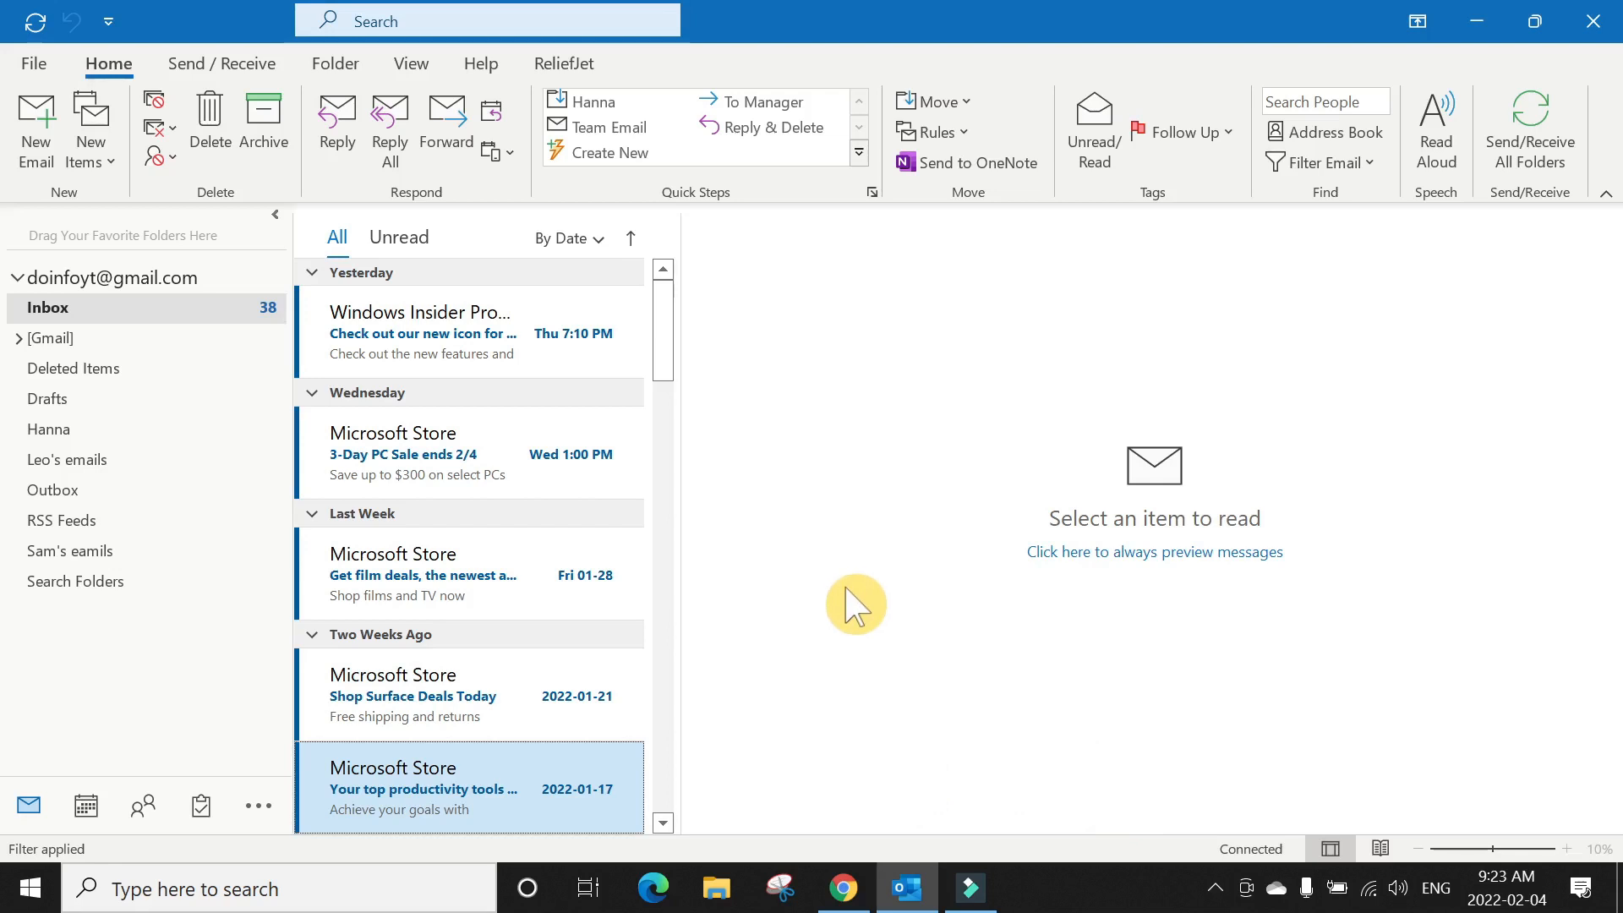
{"action": "mouse_move", "coordinate": [879, 409]}
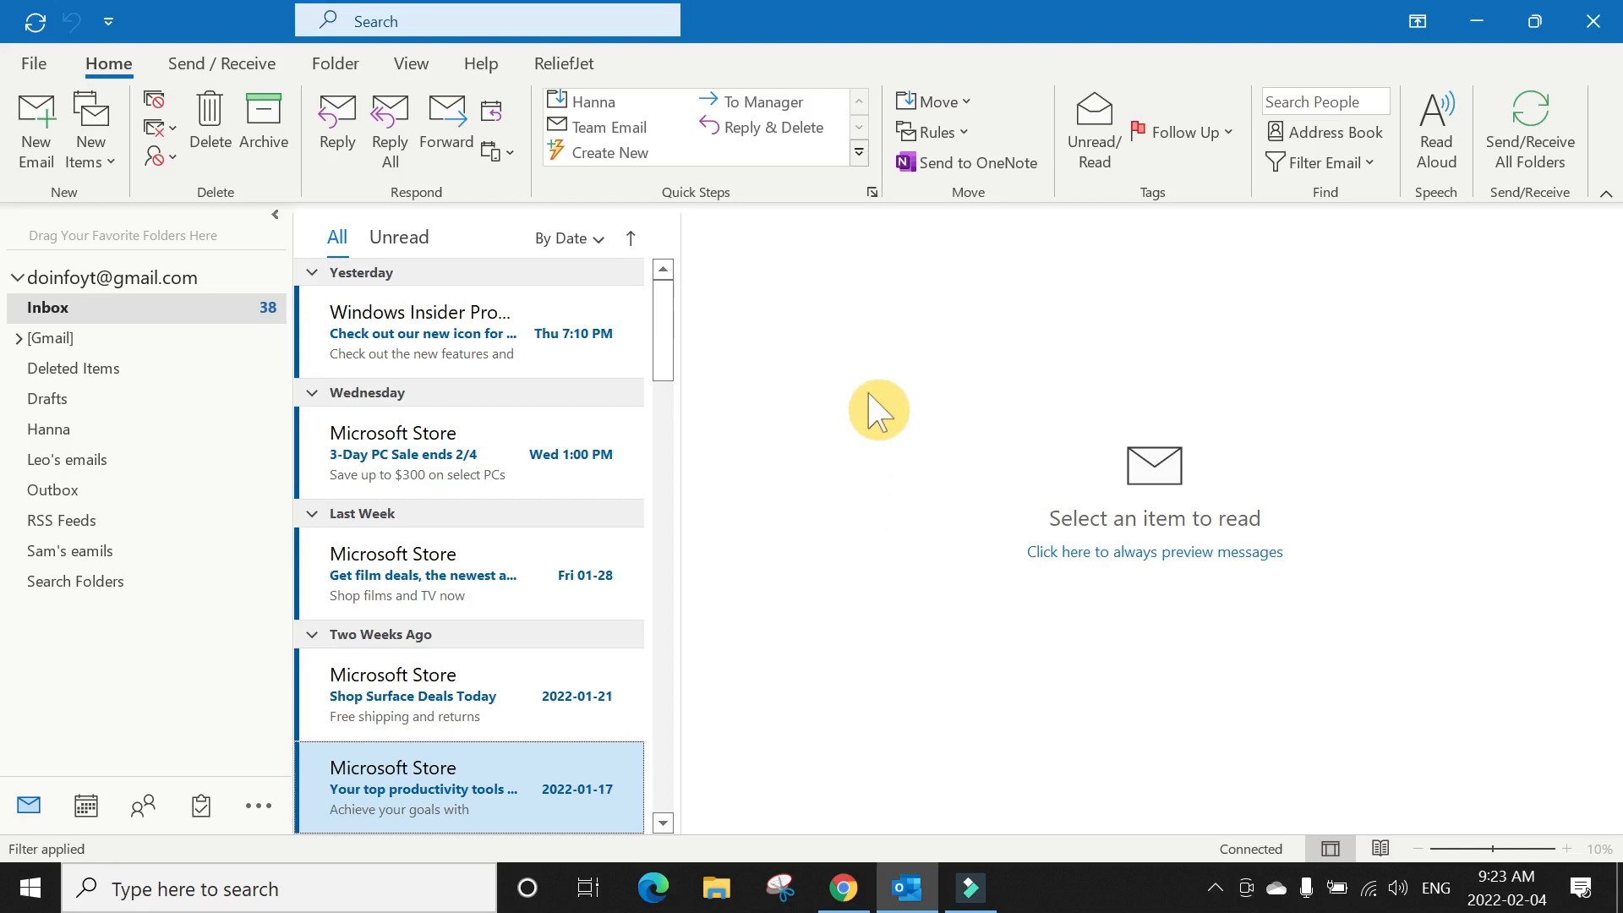
{"action": "mouse_move", "coordinate": [673, 336]}
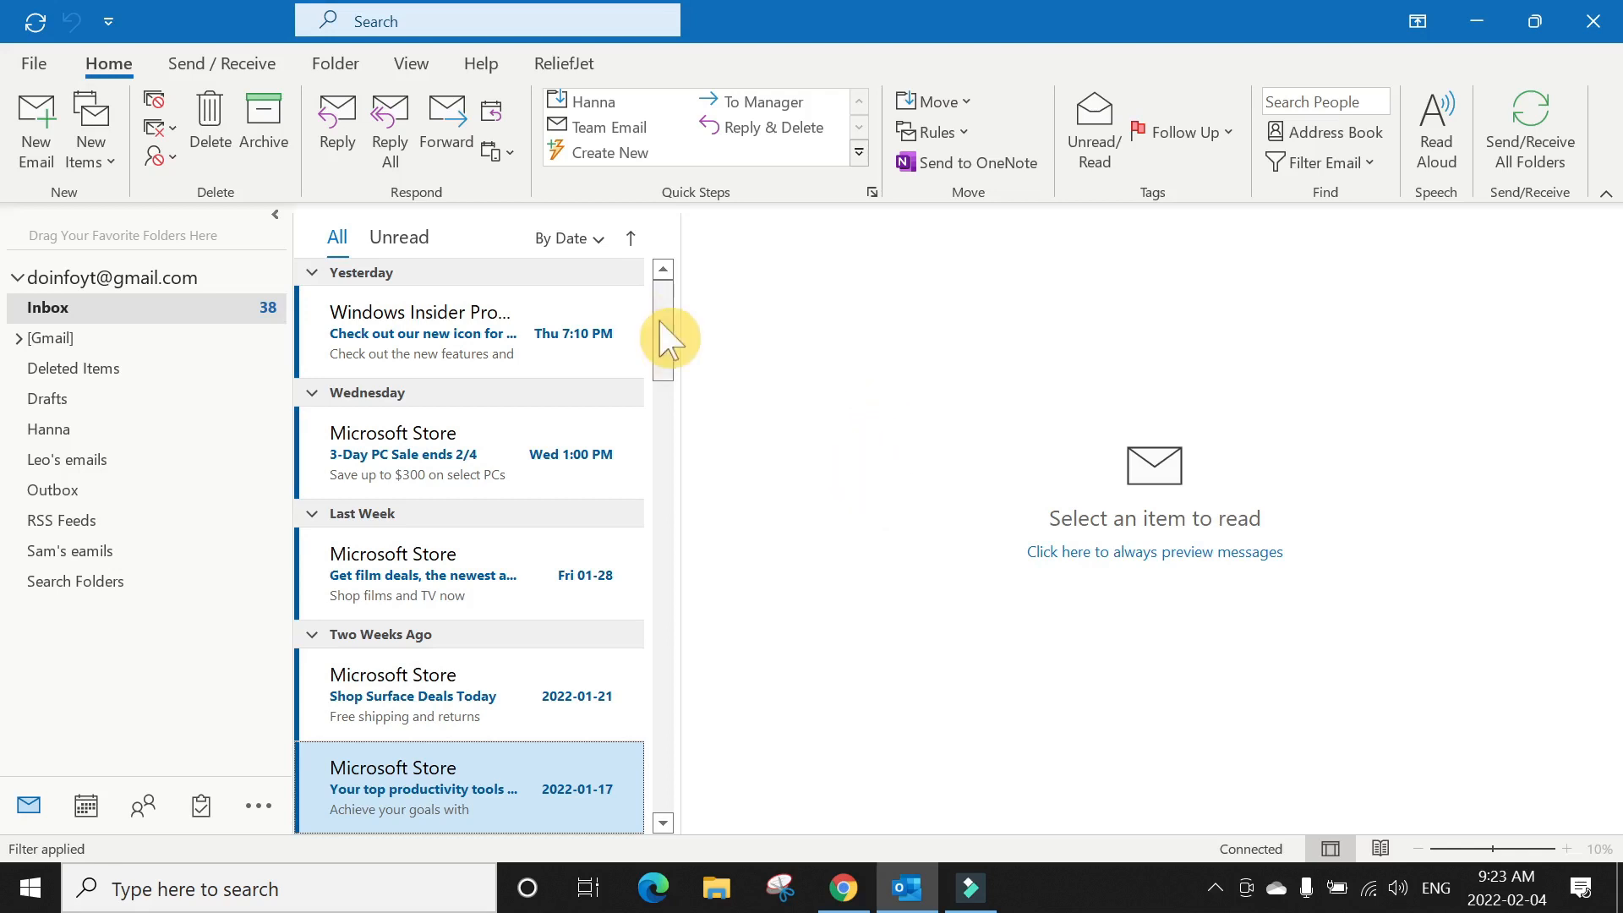
{"action": "mouse_move", "coordinate": [673, 342]}
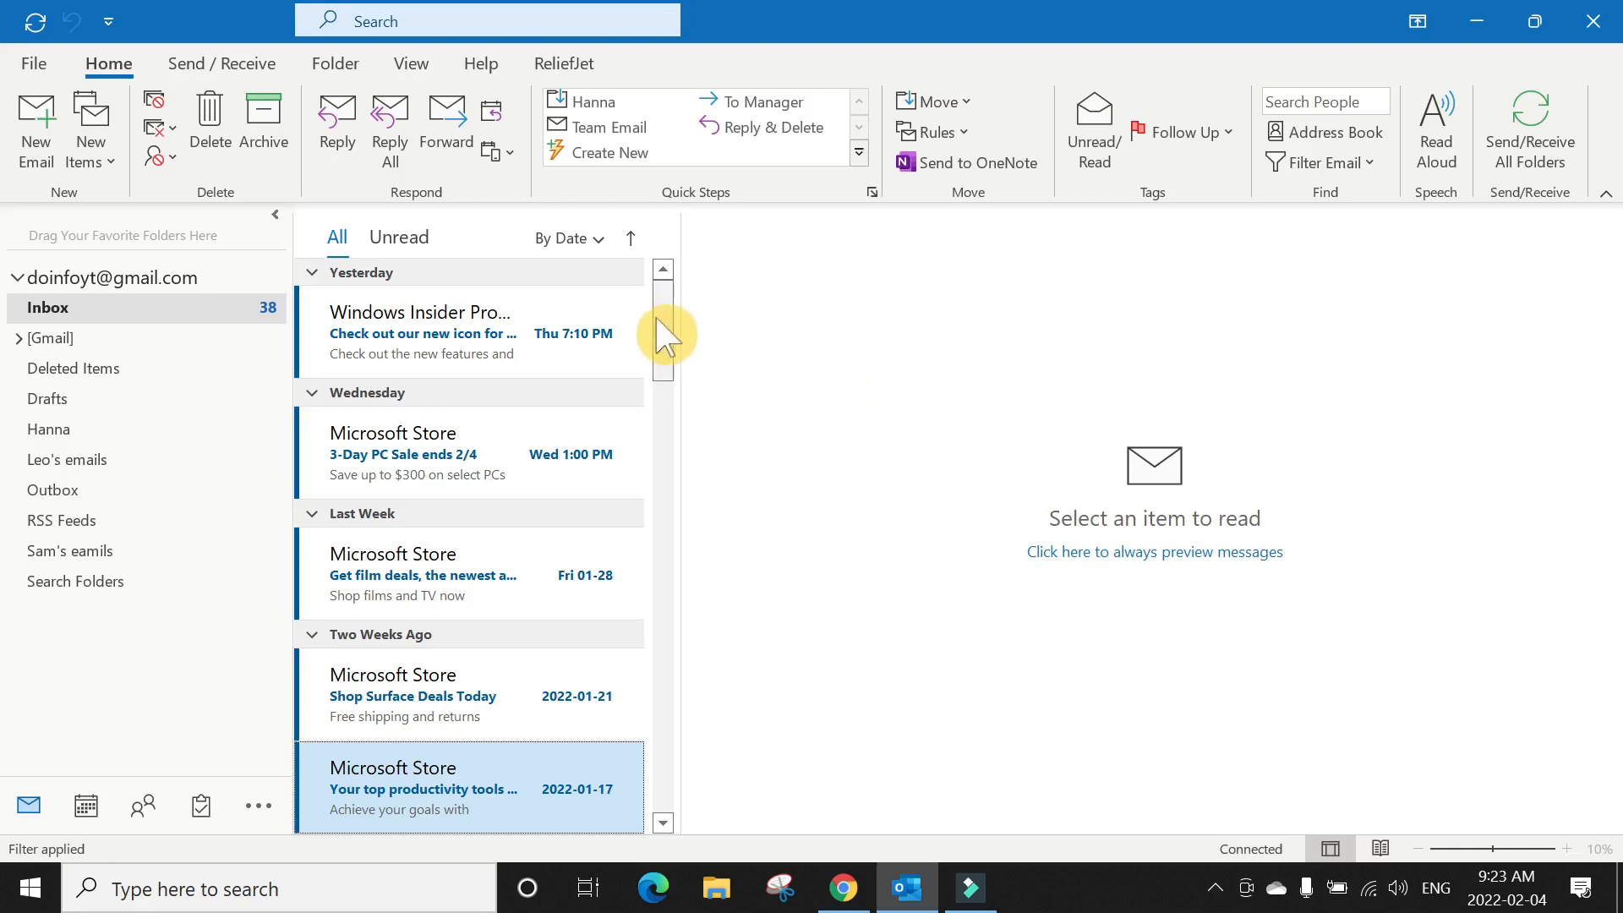
{"action": "mouse_move", "coordinate": [864, 650]}
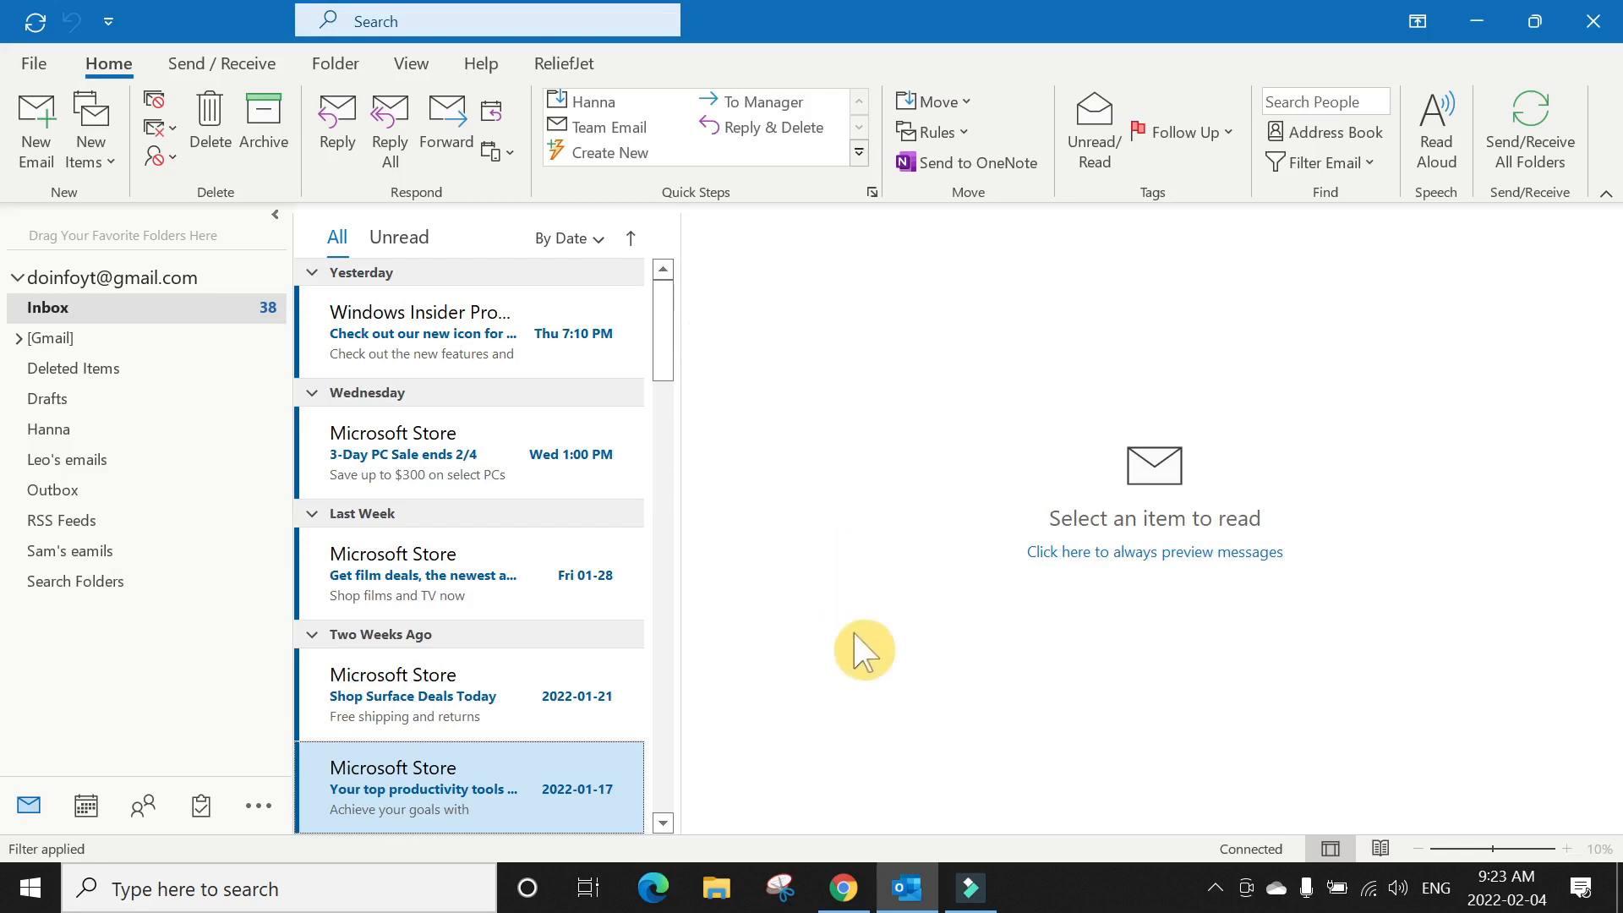
{"action": "mouse_move", "coordinate": [1125, 753]}
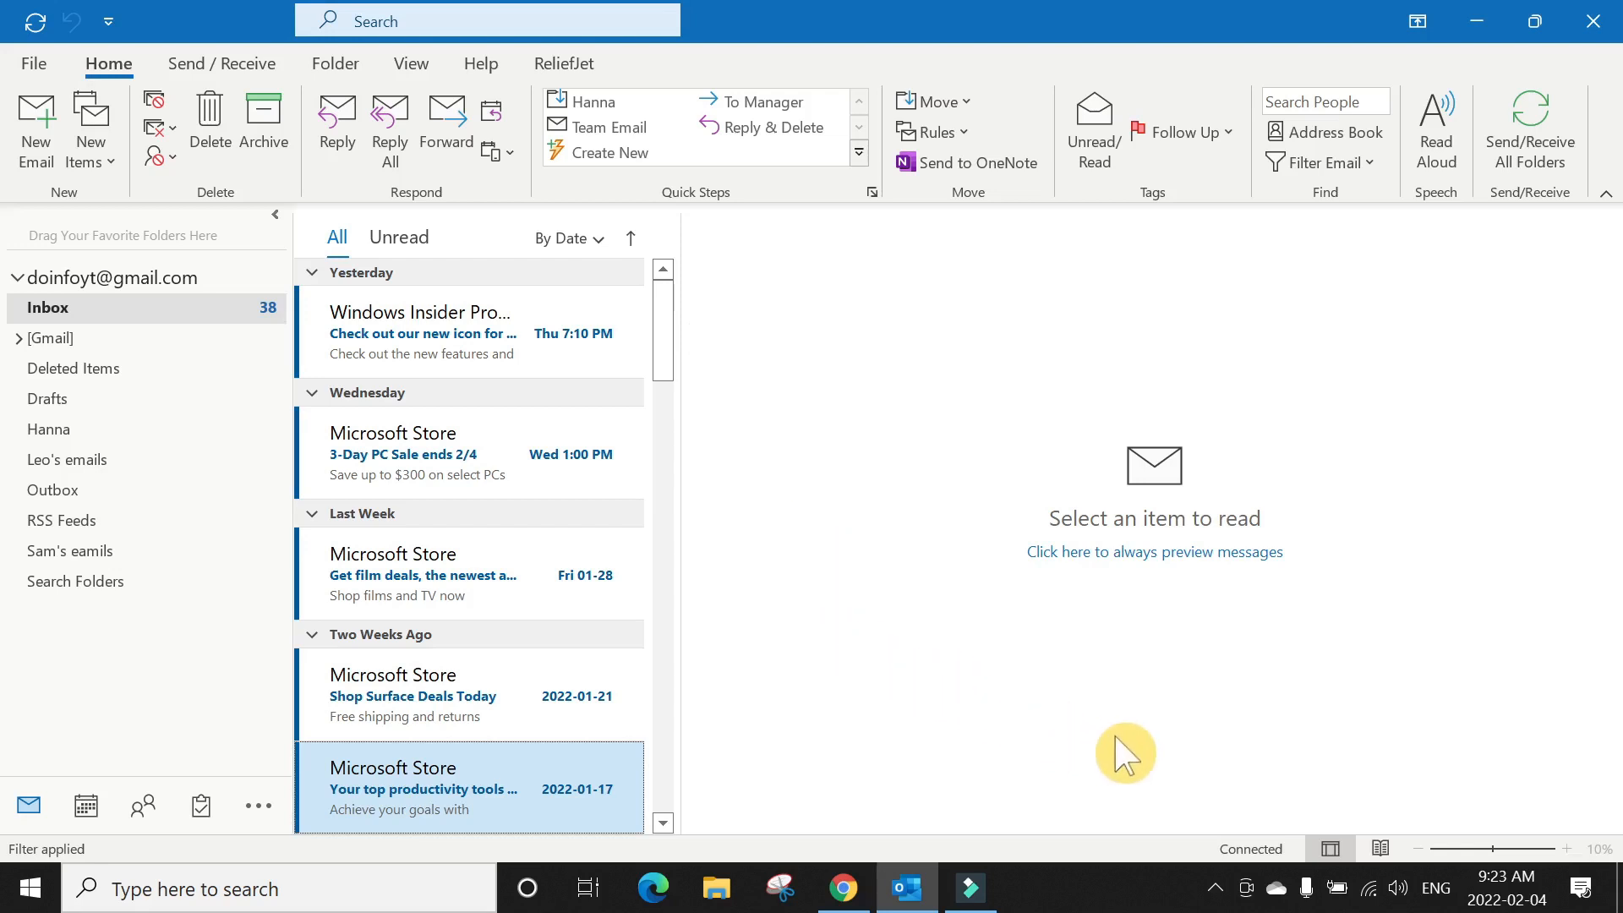
{"action": "mouse_move", "coordinate": [1498, 65]}
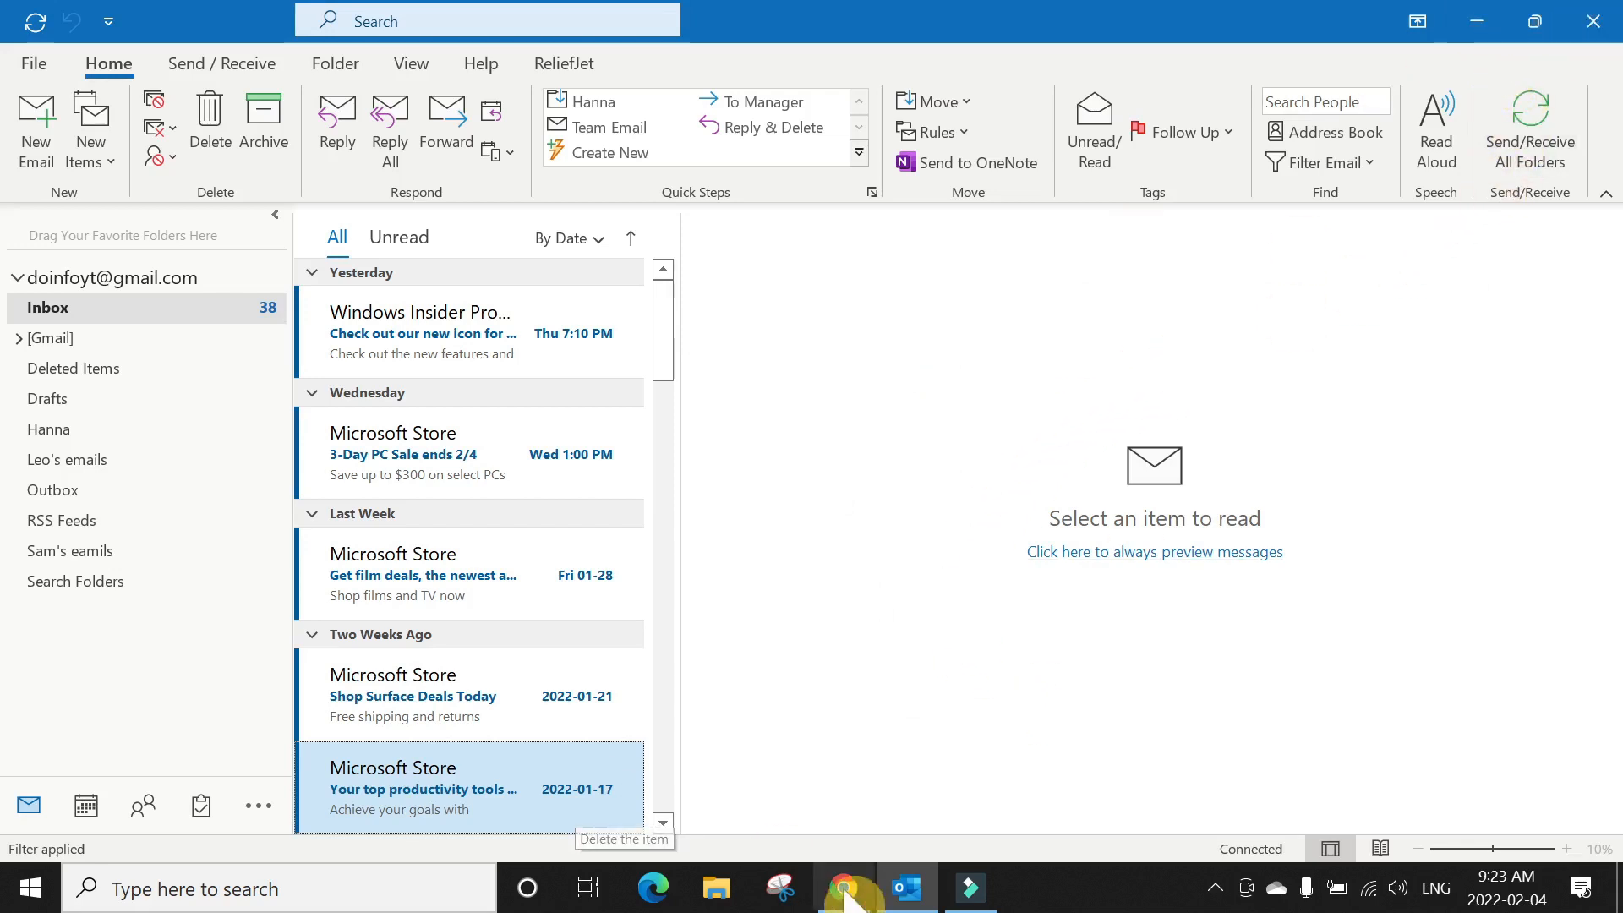
Switch from Outlook to Google Chrome via its taskbar icon.
{"action": "left_click", "coordinate": [842, 886]}
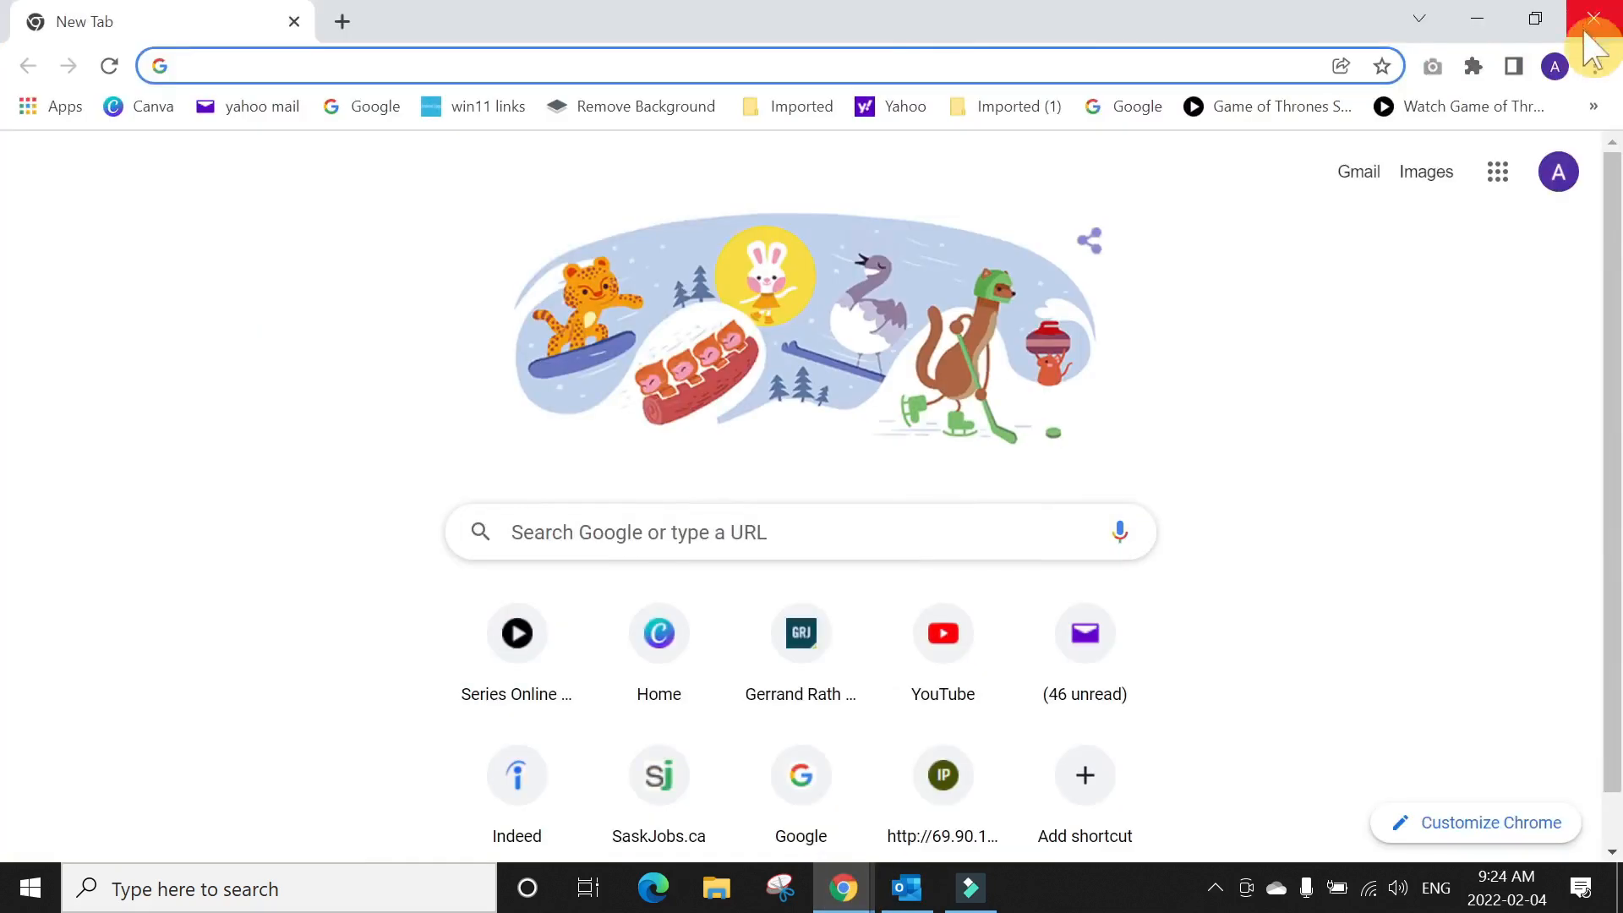
{"action": "mouse_move", "coordinate": [291, 345]}
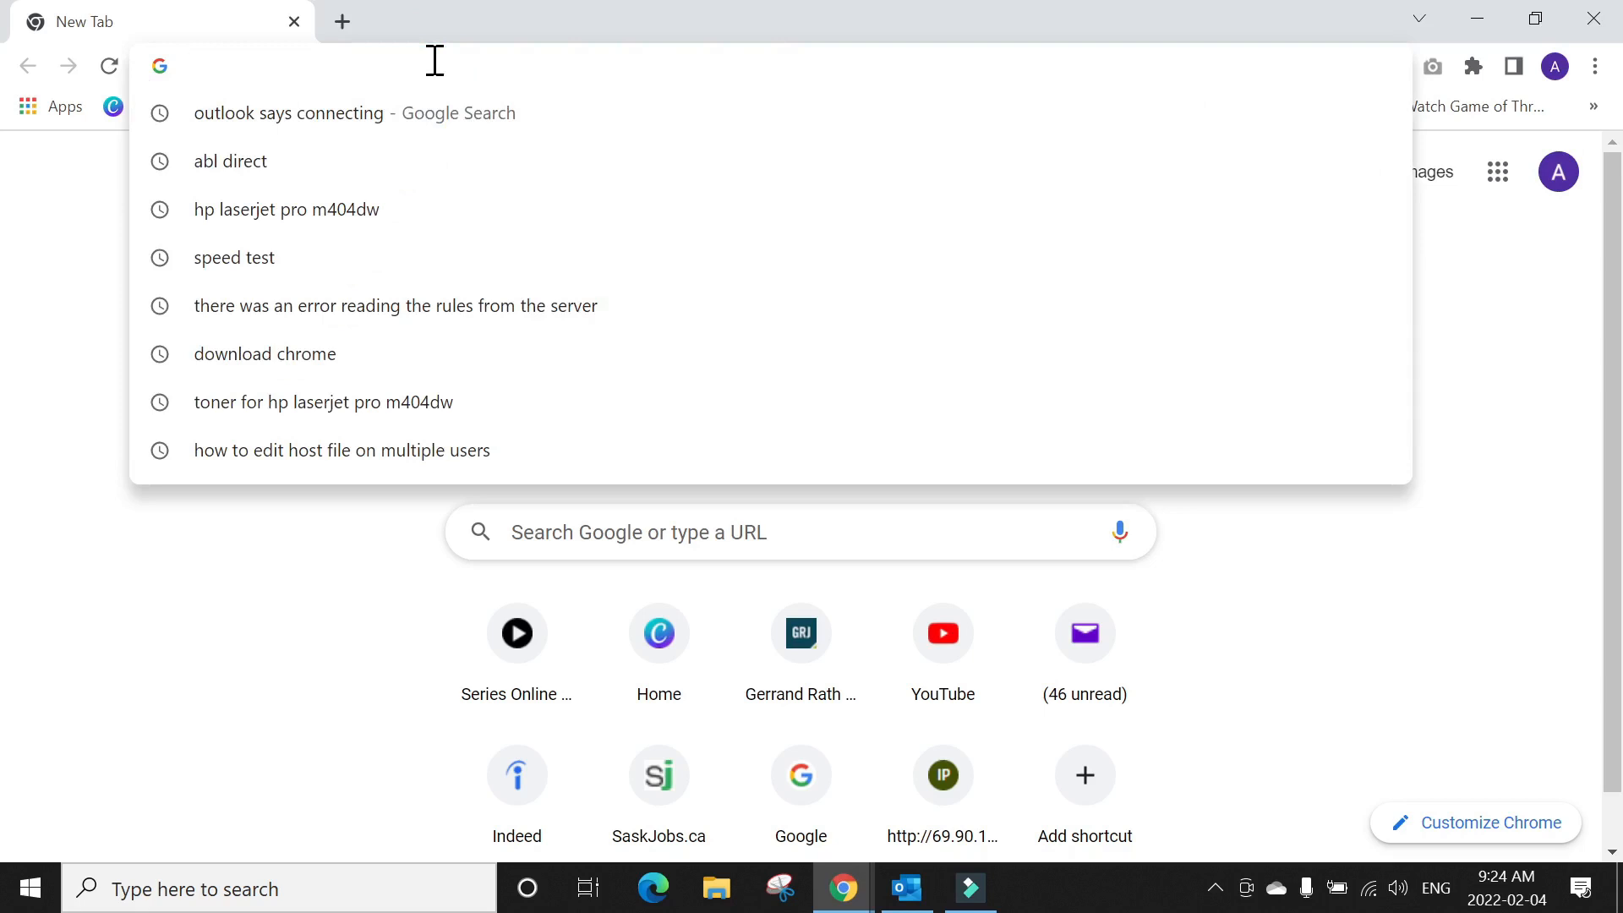
Load office.com in Chrome, begin Sign in, then return to Outlook.
{"action": "type", "text": "www.of"}
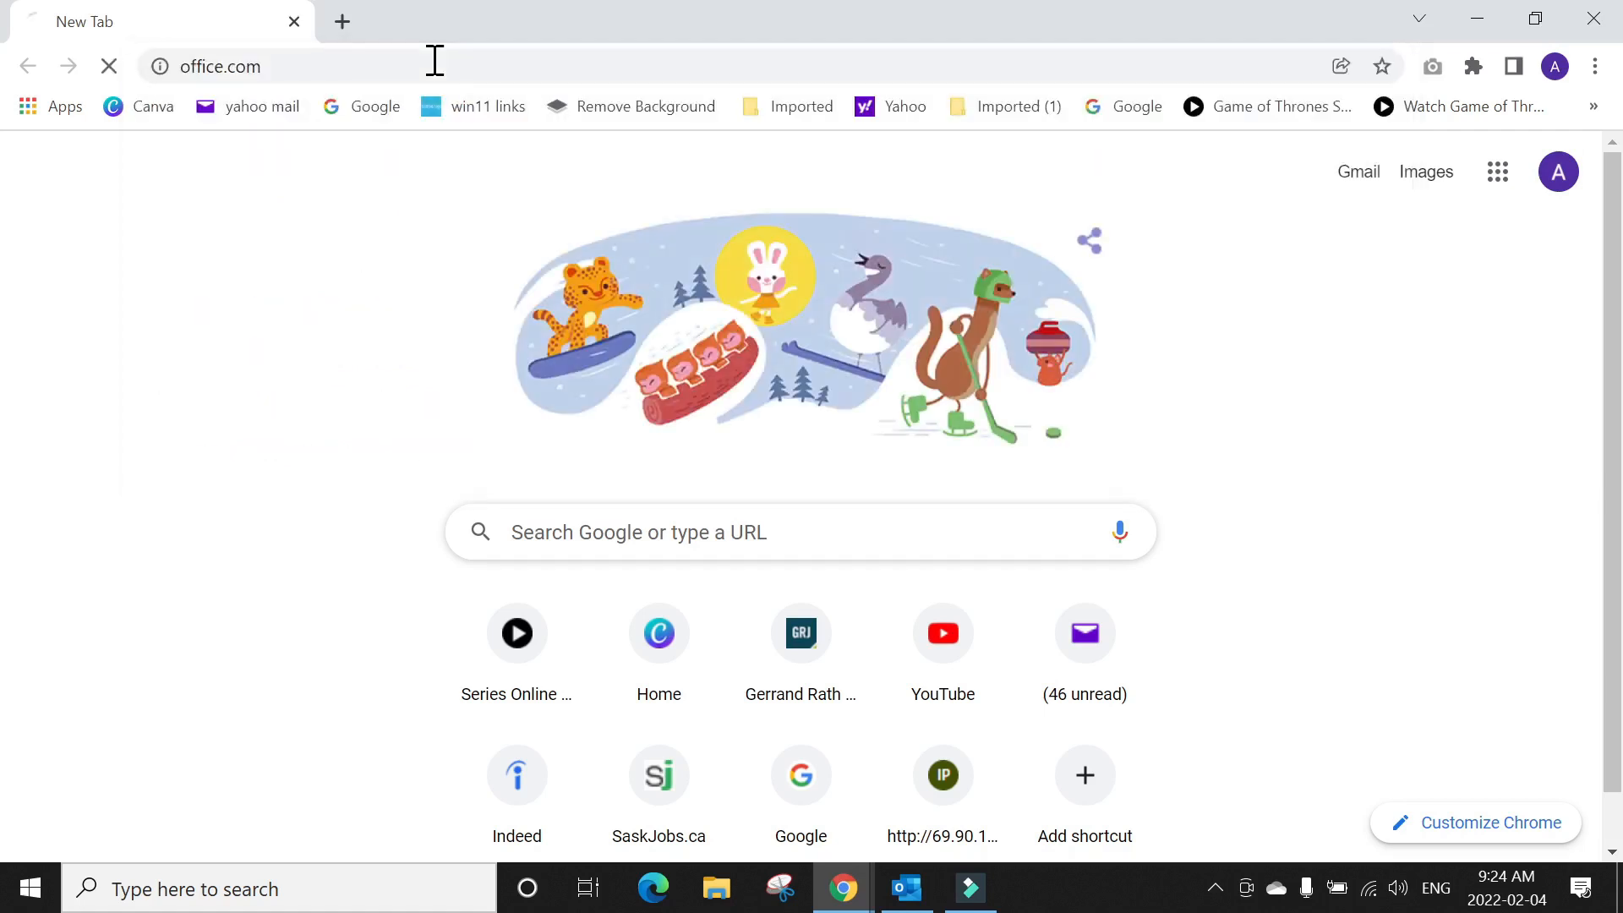
{"action": "key", "text": "Enter"}
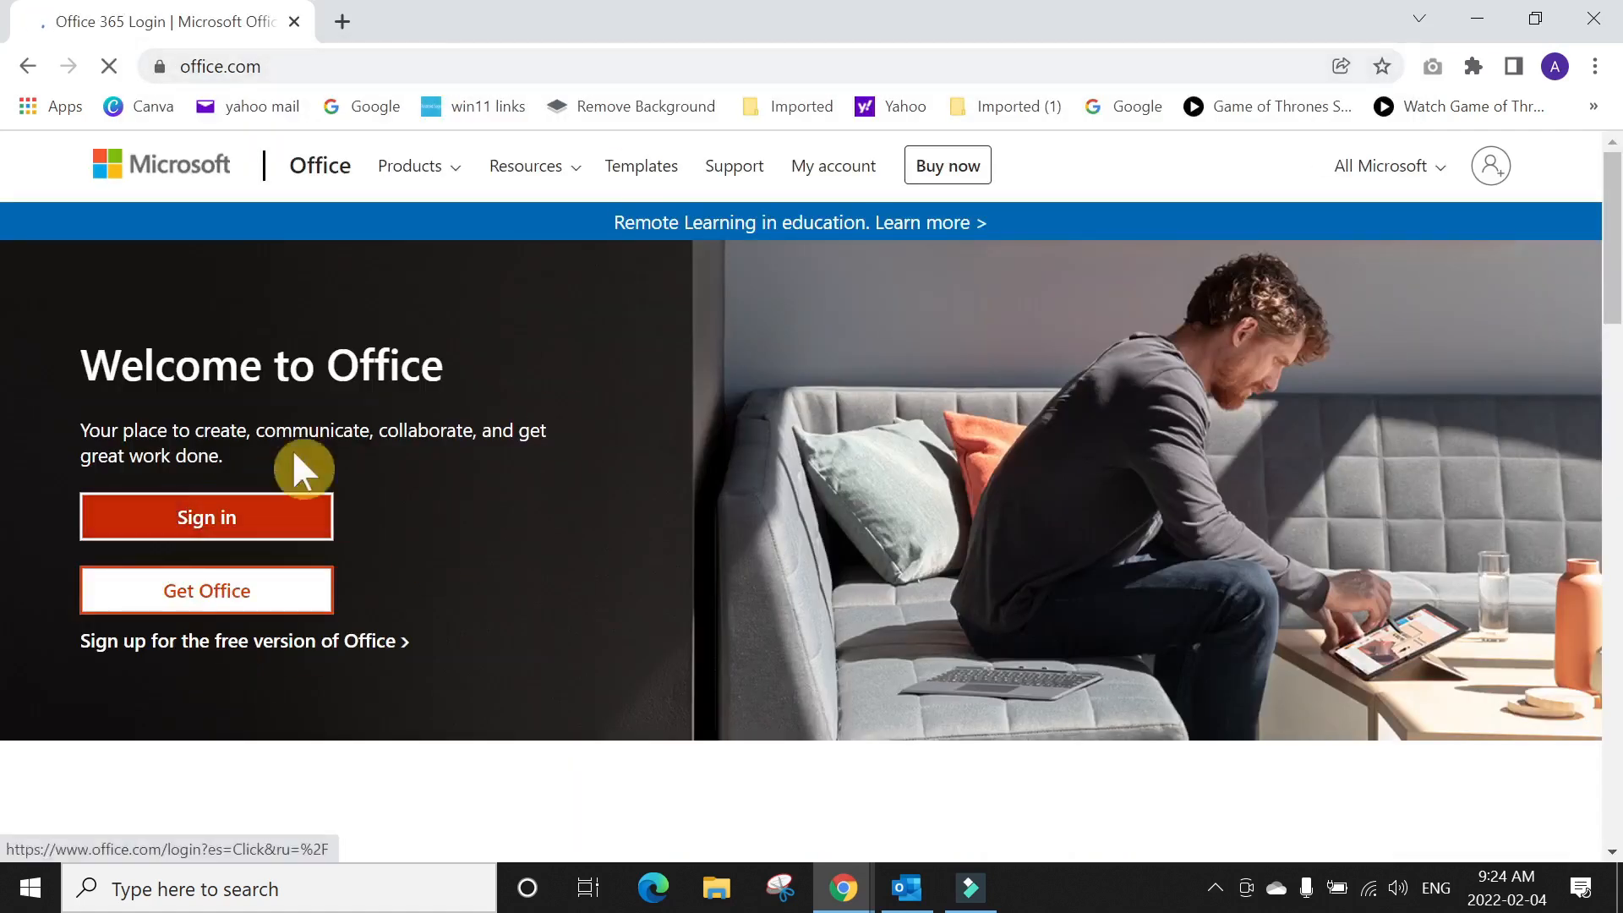
{"action": "left_click", "coordinate": [206, 517]}
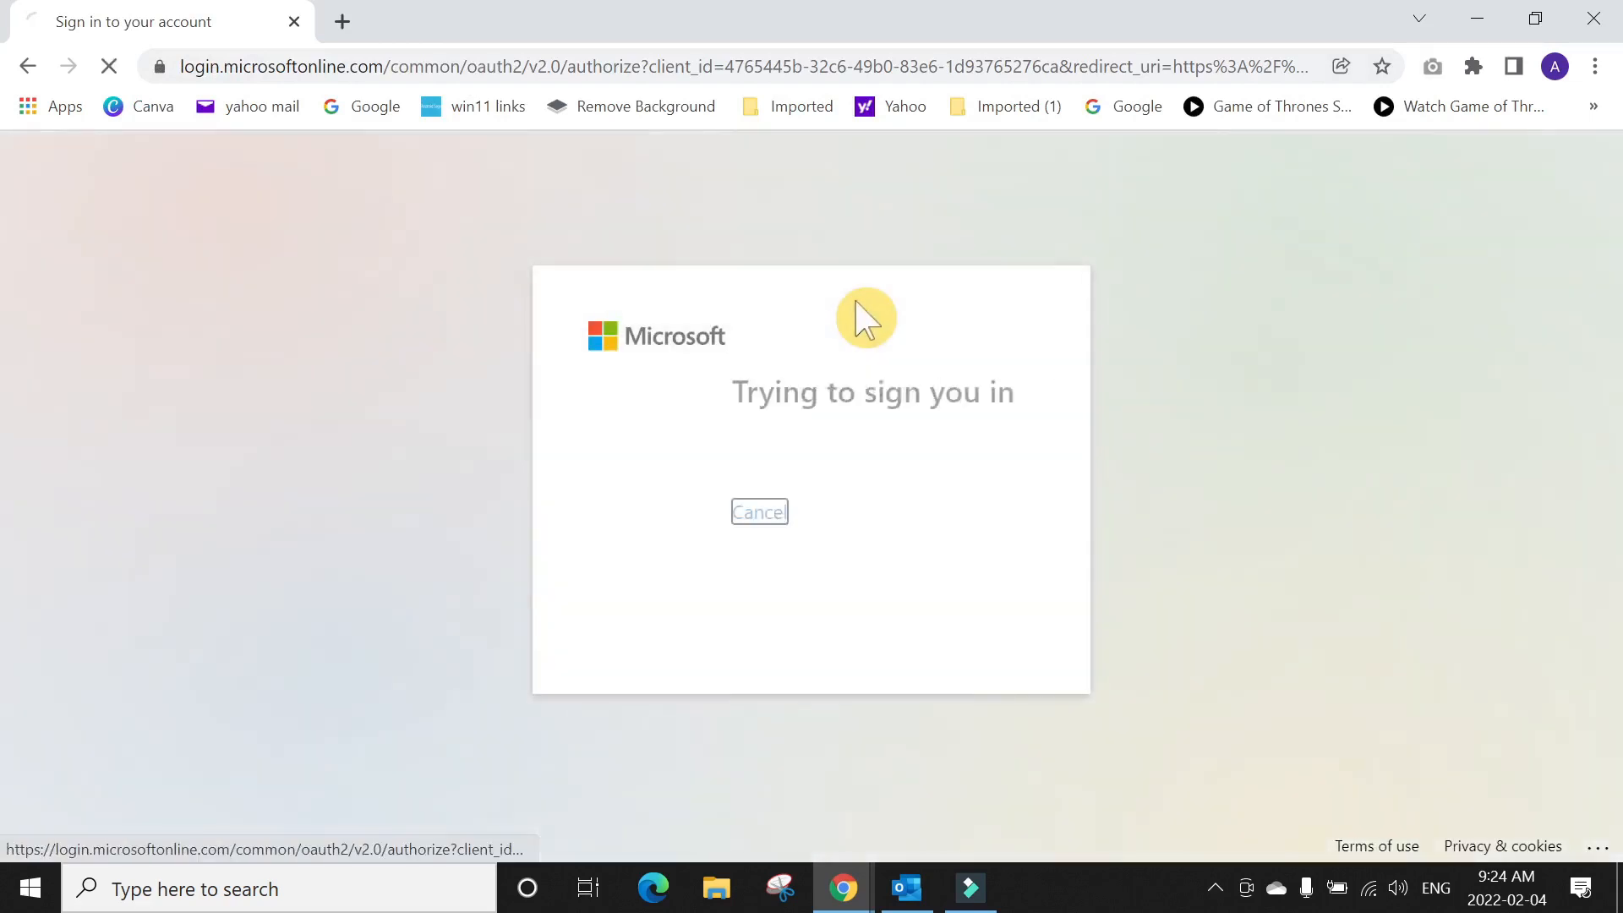
{"action": "left_click", "coordinate": [904, 889]}
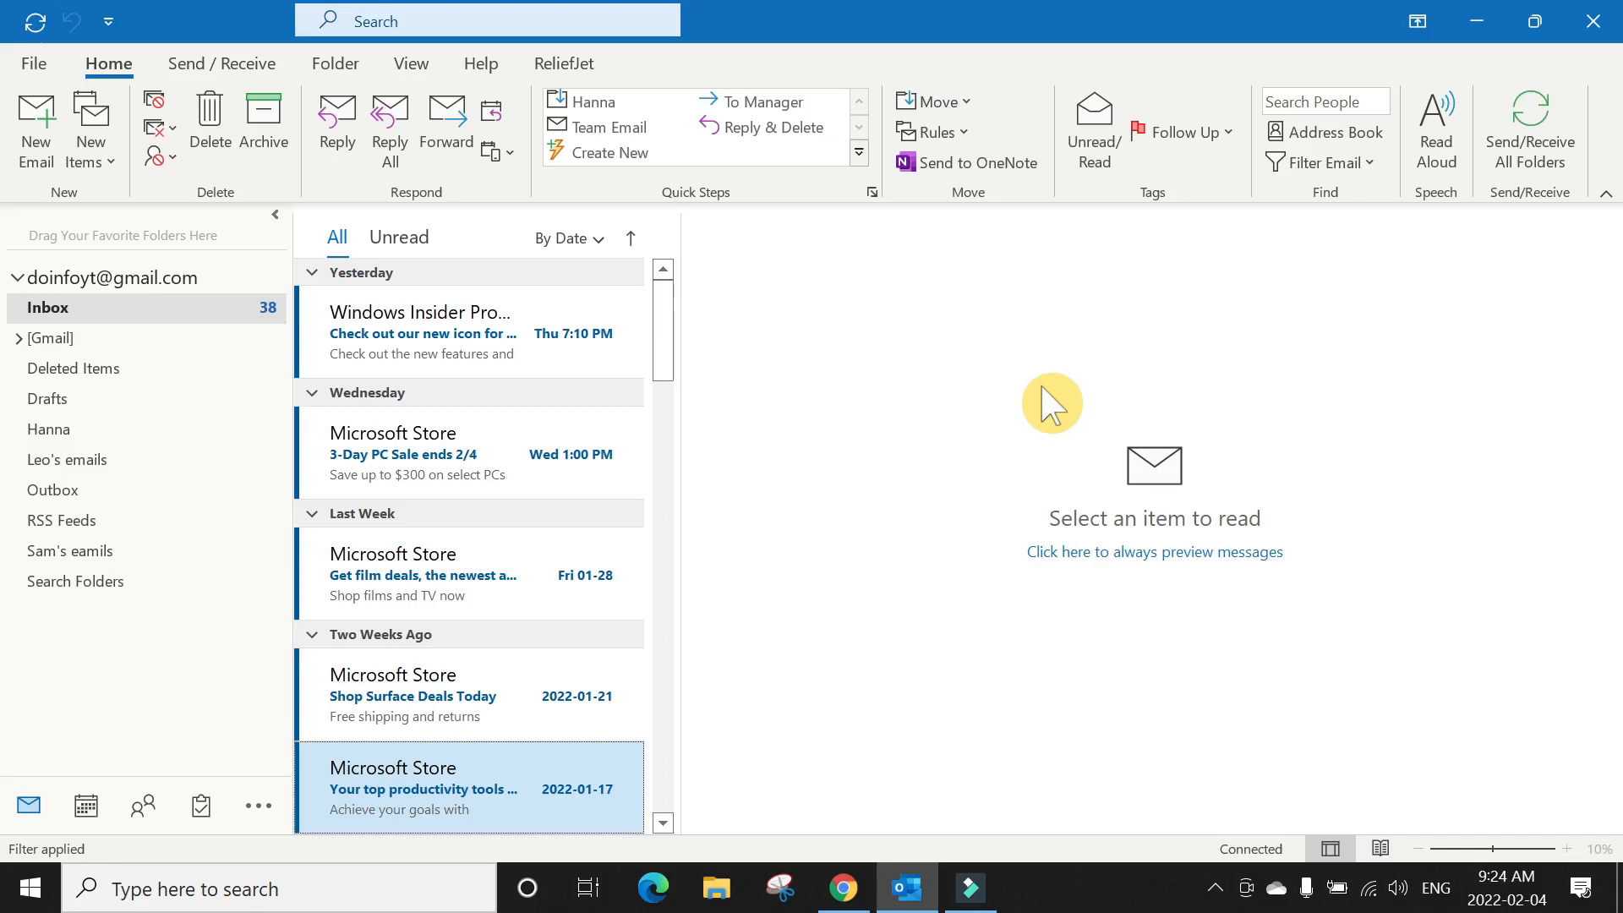
{"action": "mouse_move", "coordinate": [1047, 207]}
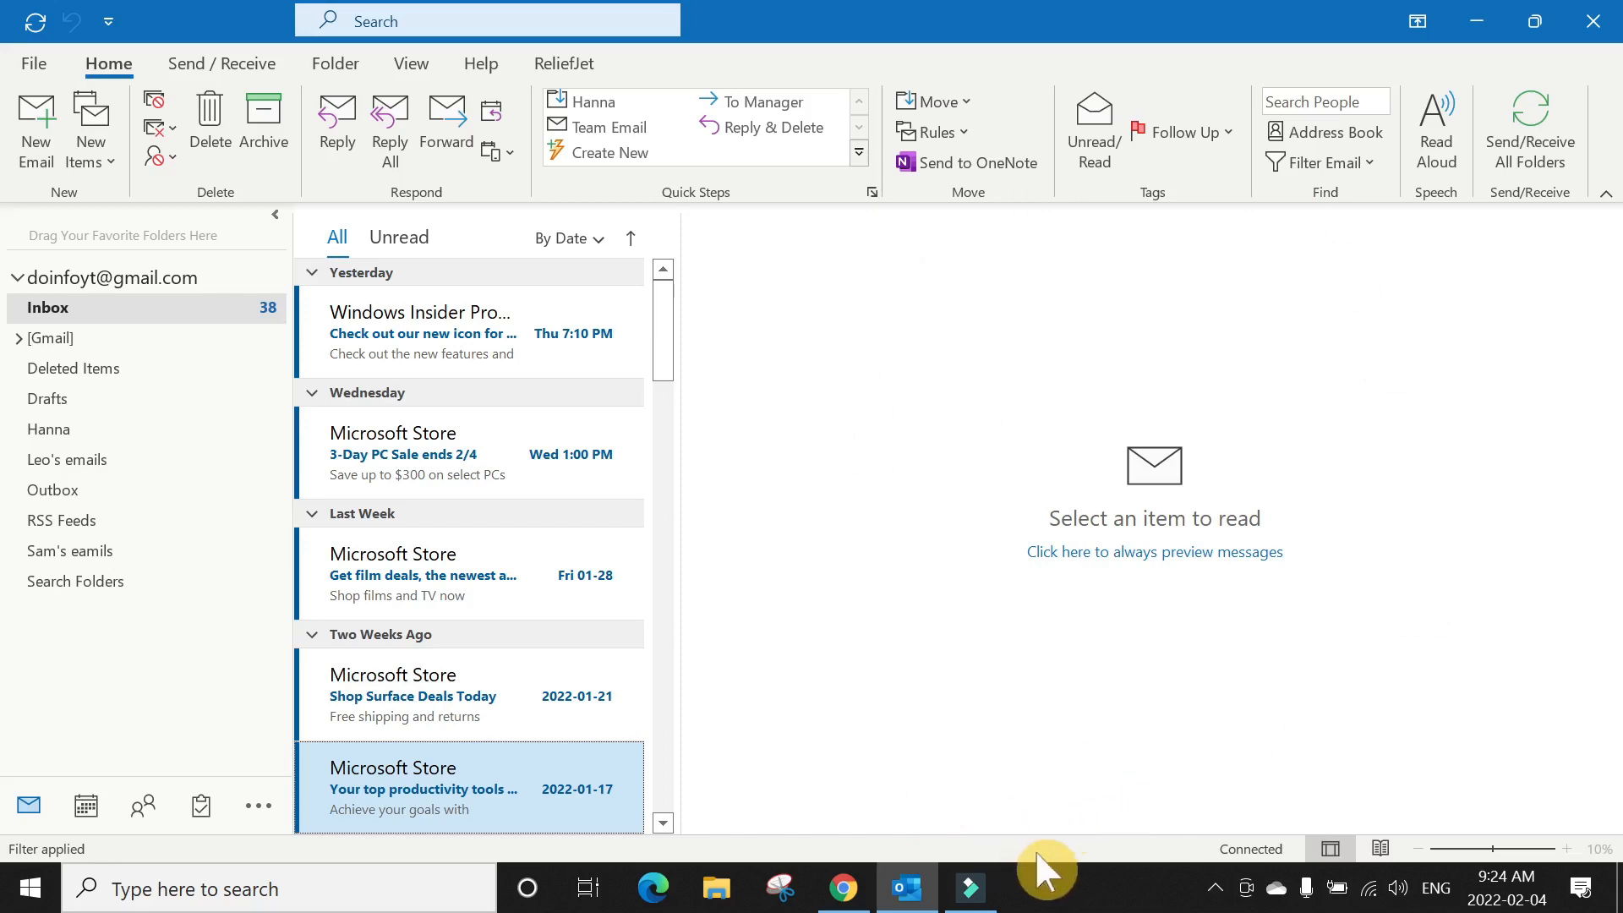
{"action": "mouse_move", "coordinate": [1158, 797]}
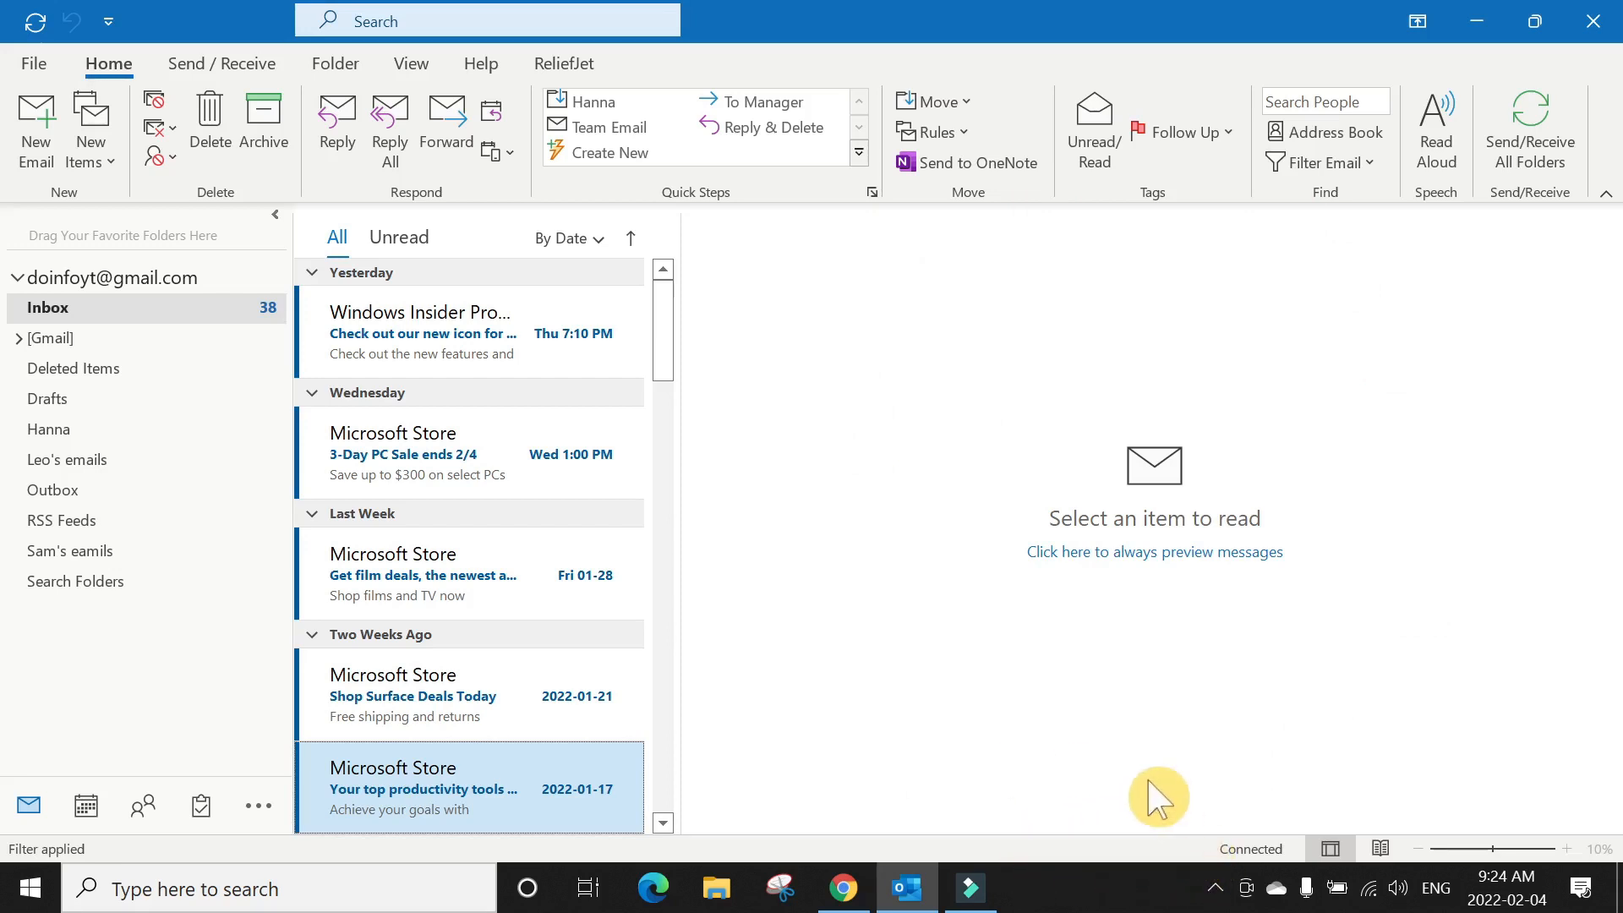
{"action": "mouse_move", "coordinate": [962, 711]}
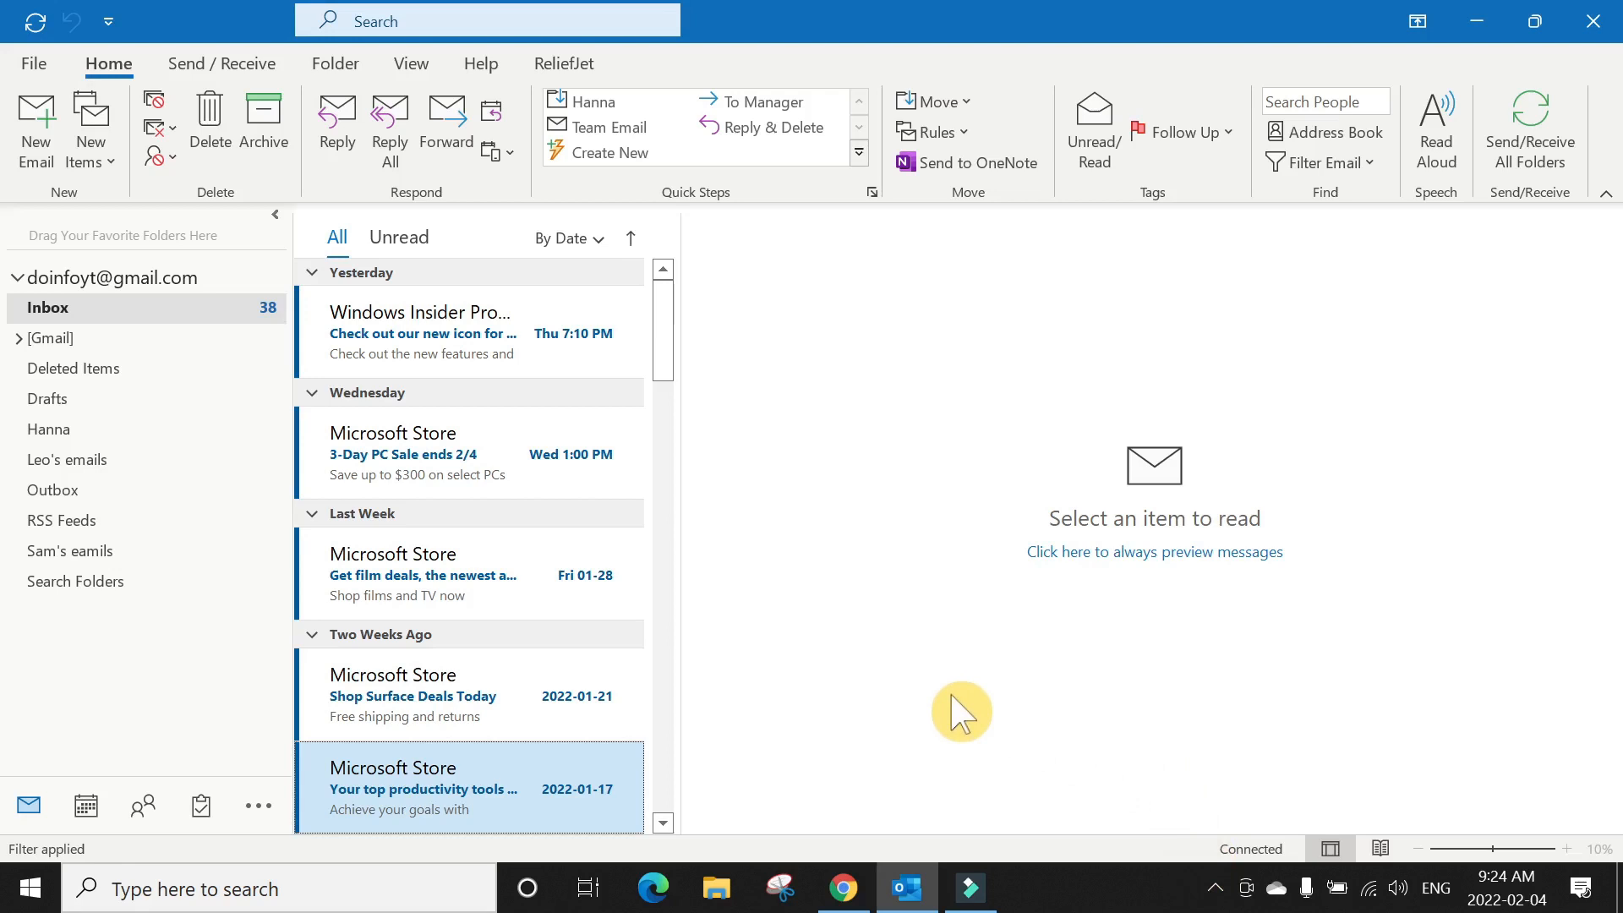